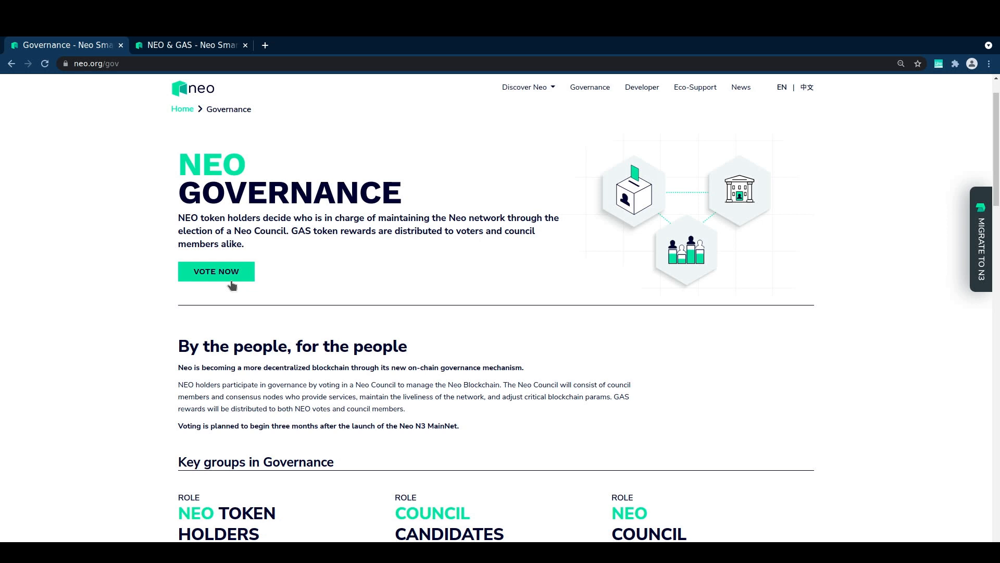
- Launch the N3 Governance portal via VOTE NOW, then view the NEO token features on the NEO & GAS page
{"action": "left_click", "coordinate": [216, 271]}
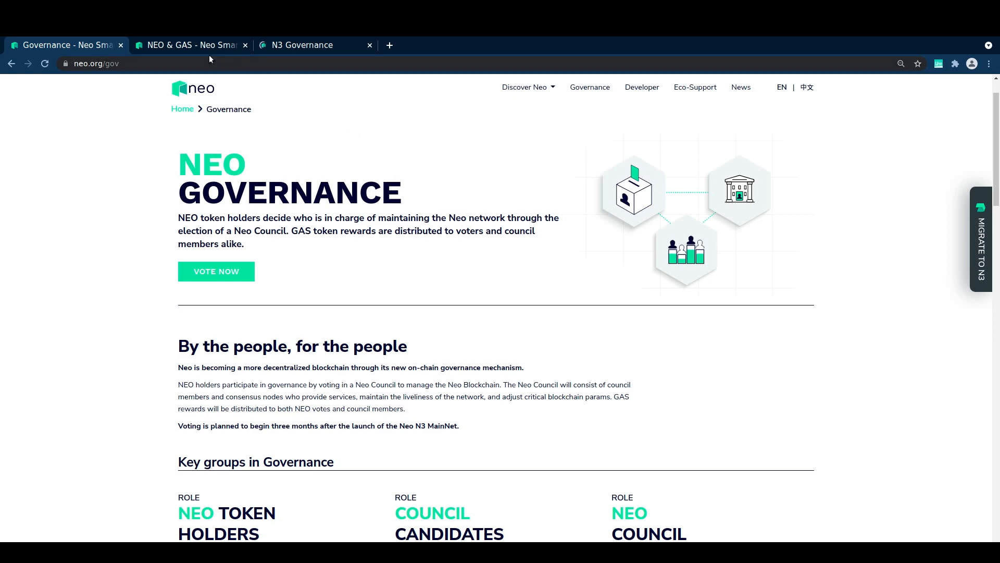
{"action": "left_click", "coordinate": [189, 45]}
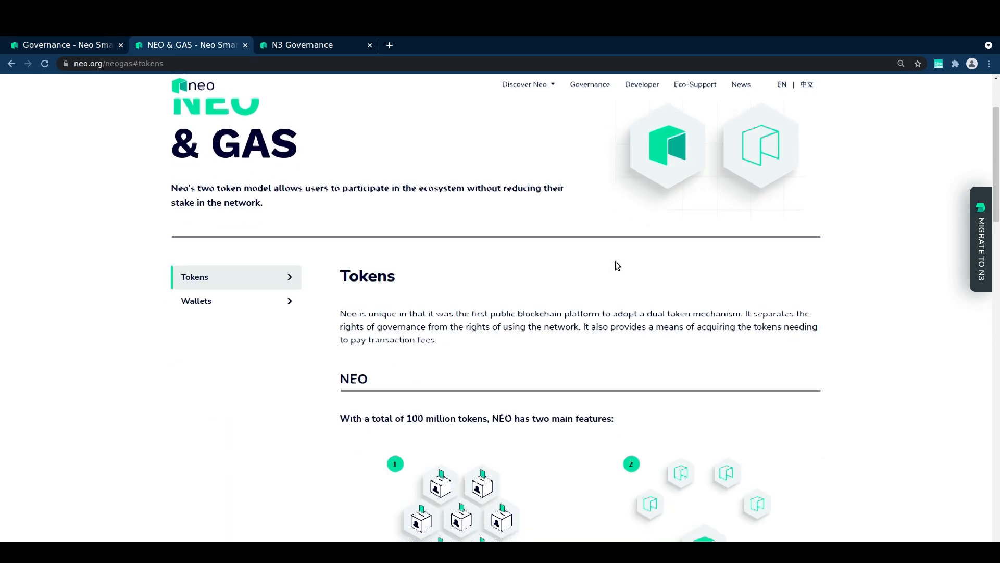
{"action": "scroll", "scroll_direction": "down", "scroll_amount": 3}
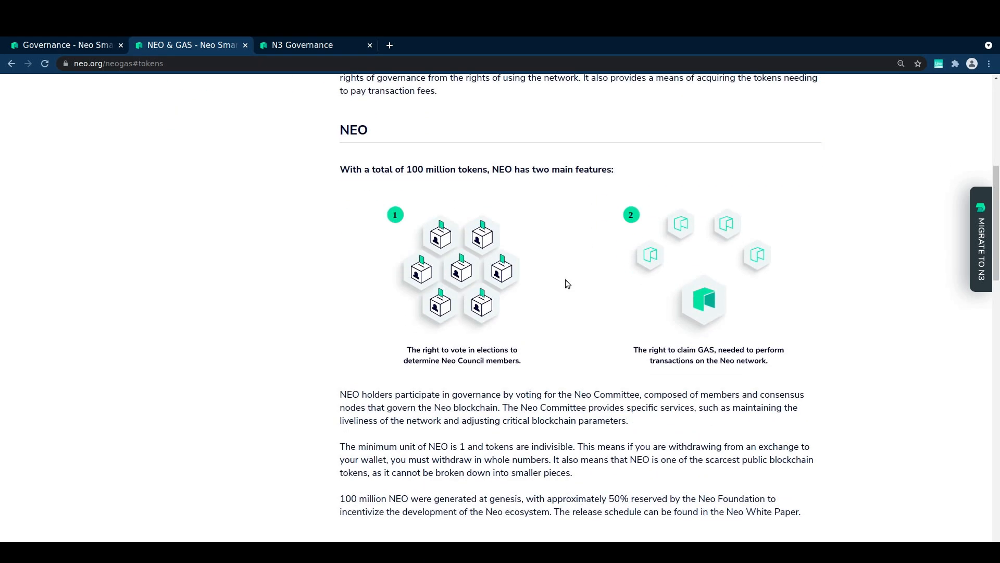
{"action": "mouse_move", "coordinate": [515, 318]}
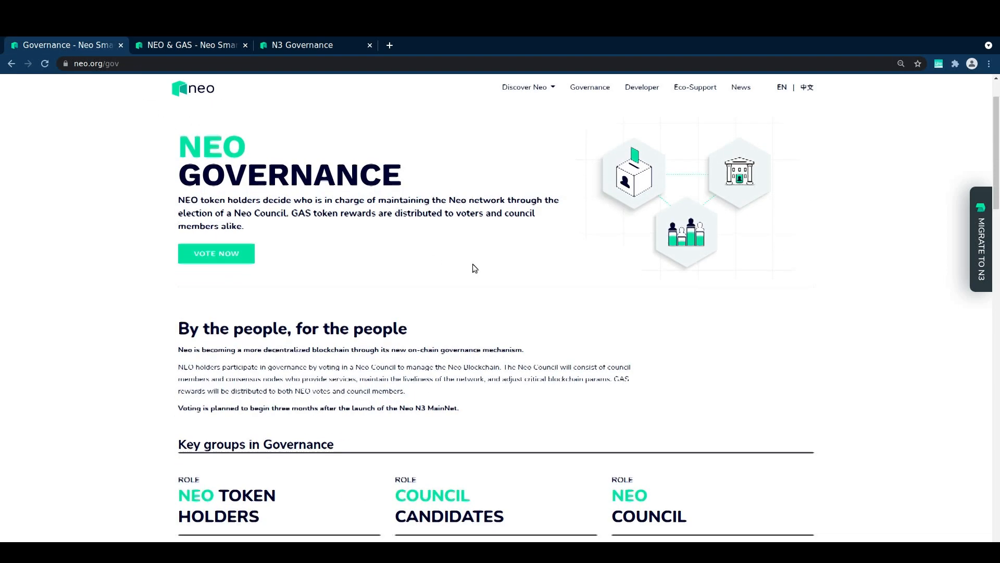
- Scroll the Governance page down to the four main stages of the governance process
{"action": "scroll", "scroll_direction": "down", "scroll_amount": 3}
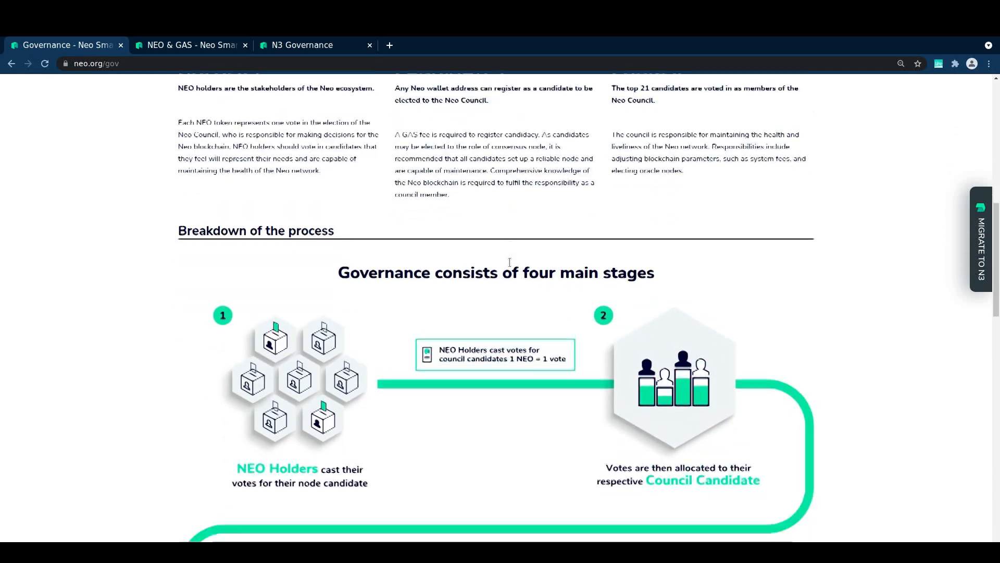
{"action": "scroll", "scroll_direction": "down", "scroll_amount": 3}
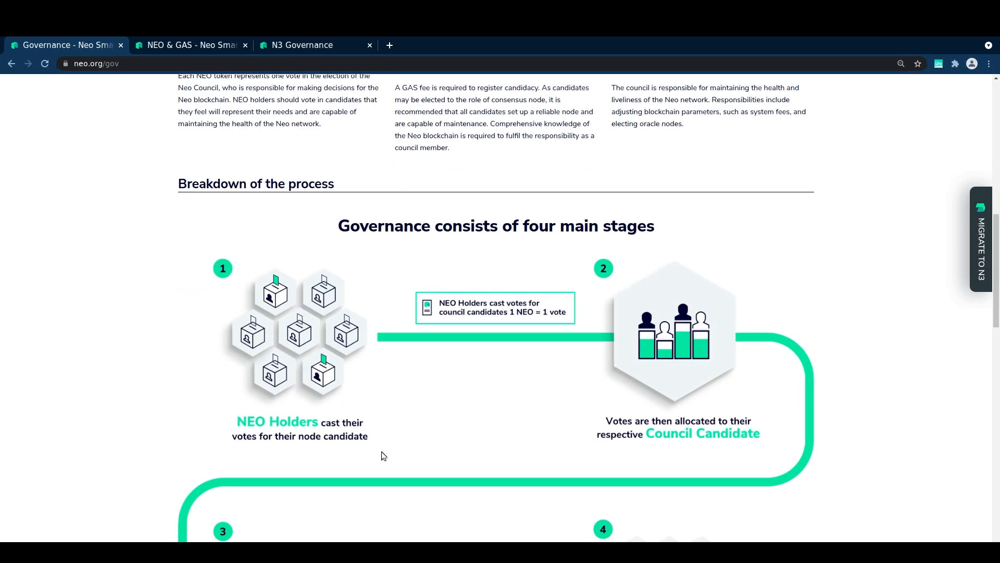
{"action": "scroll", "scroll_direction": "down", "scroll_amount": 3}
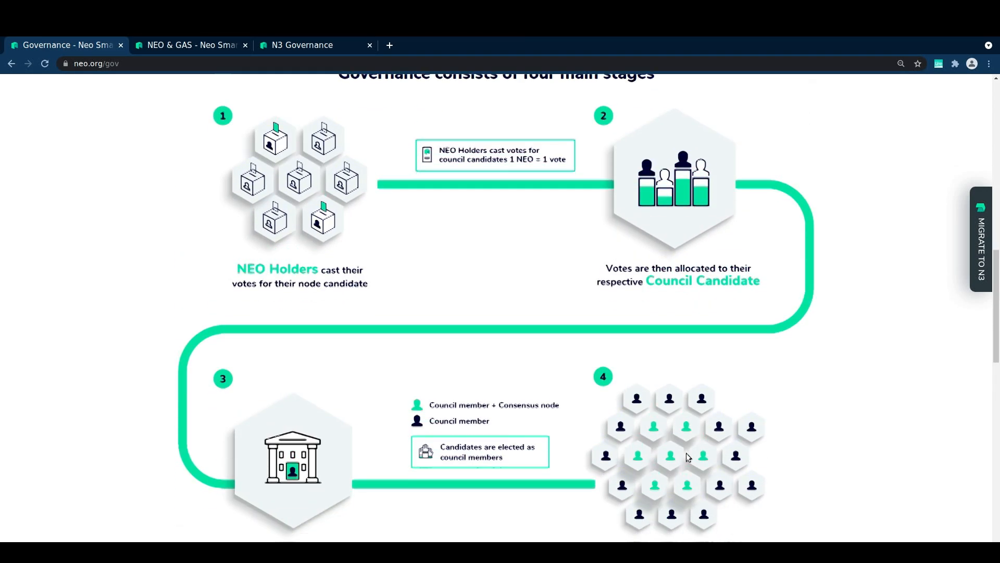
{"action": "scroll", "scroll_direction": "down", "scroll_amount": 3}
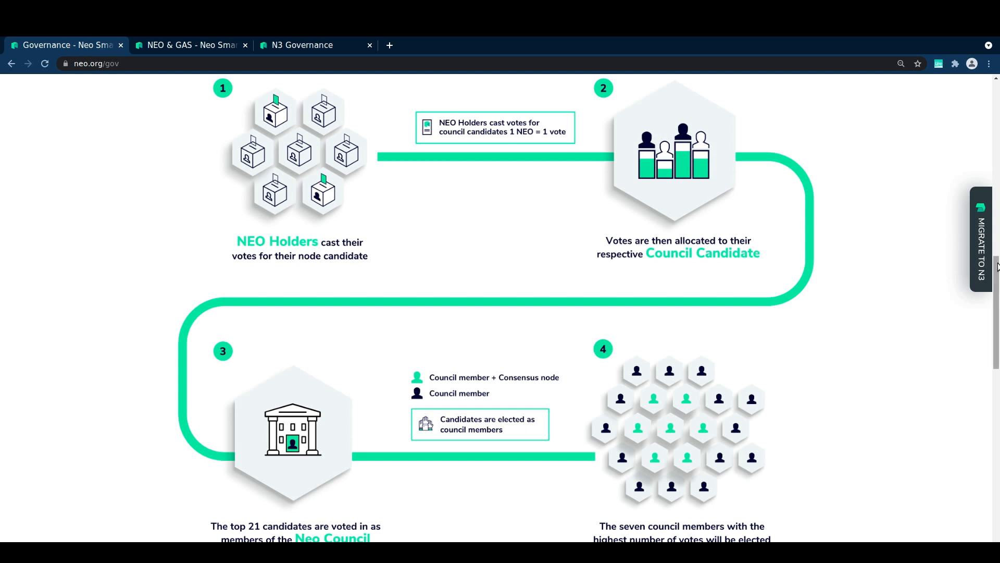
{"action": "scroll", "scroll_direction": "down", "scroll_amount": 3}
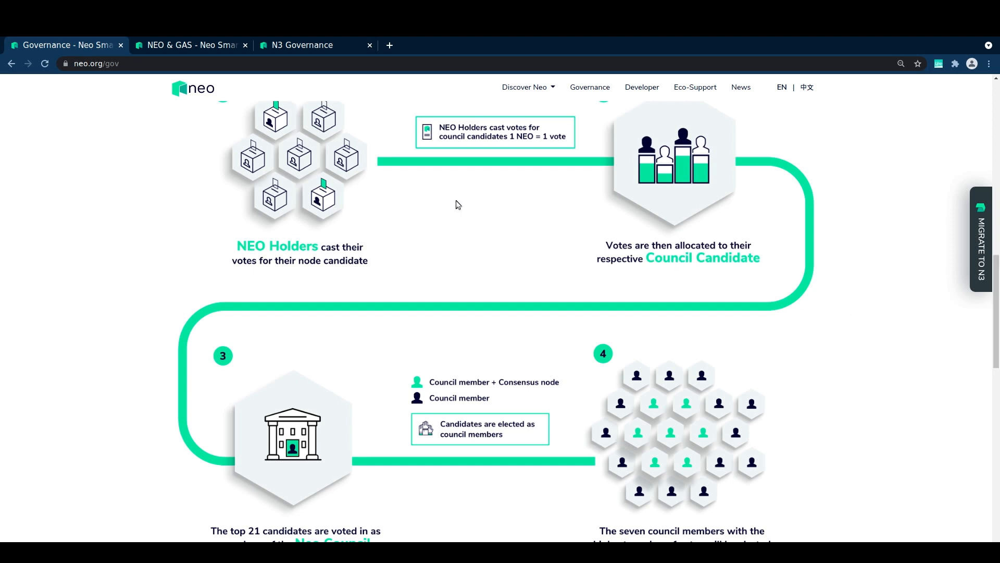
- Show the Network Settings list with GAS per block and fees down to the execution fee factor
{"action": "left_click", "coordinate": [300, 45]}
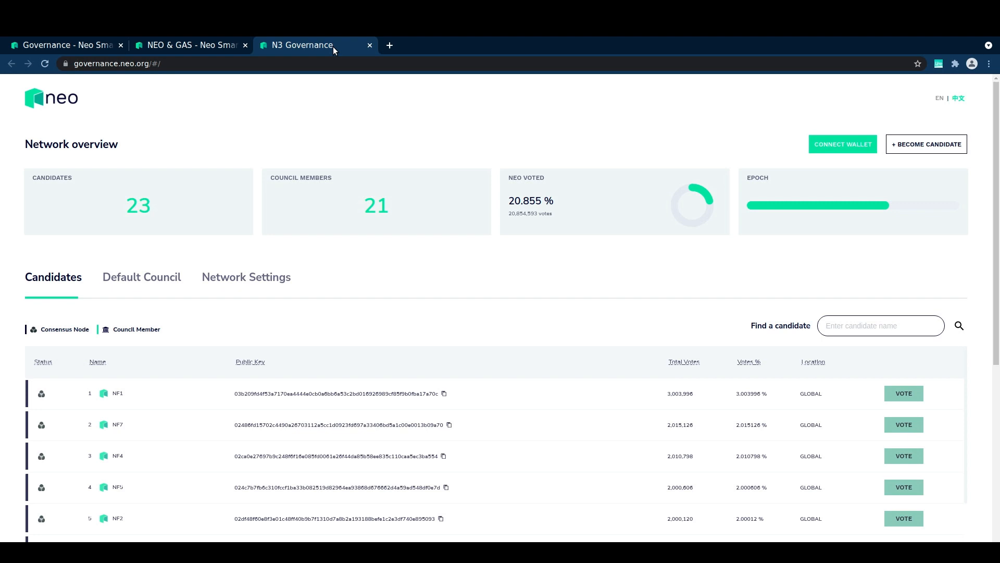
{"action": "scroll", "scroll_direction": "down", "scroll_amount": 3}
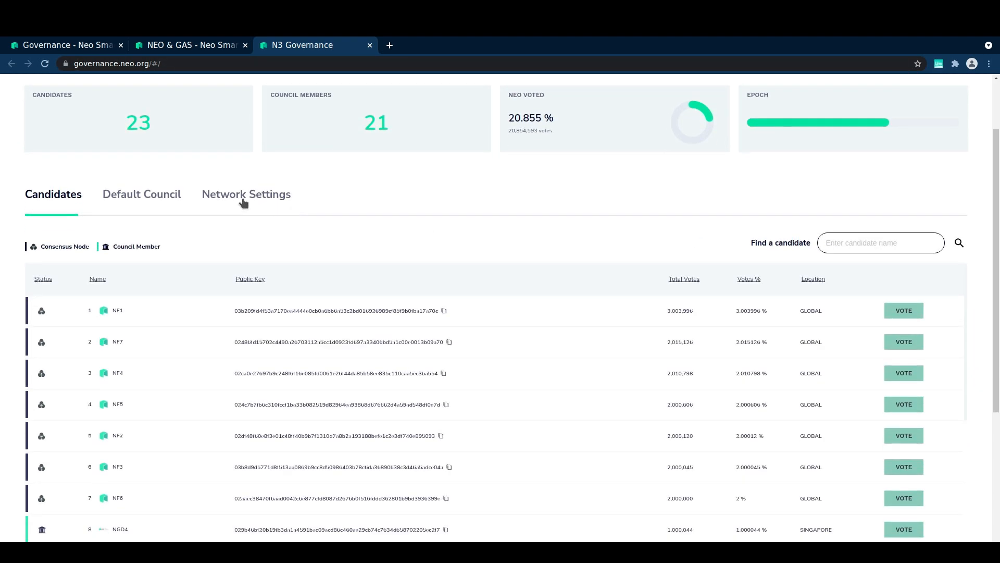
{"action": "left_click", "coordinate": [246, 194]}
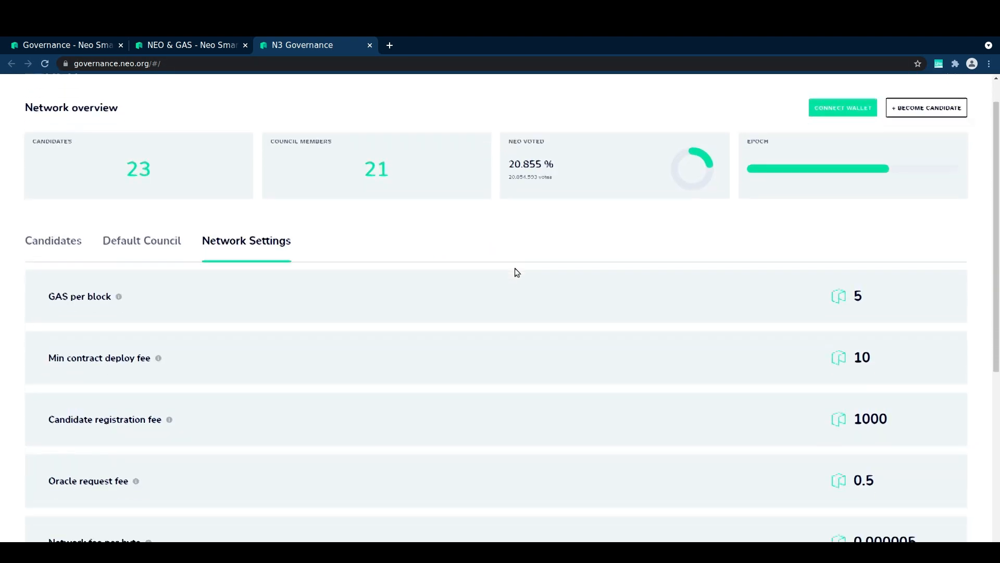
{"action": "scroll", "scroll_direction": "down", "scroll_amount": 3}
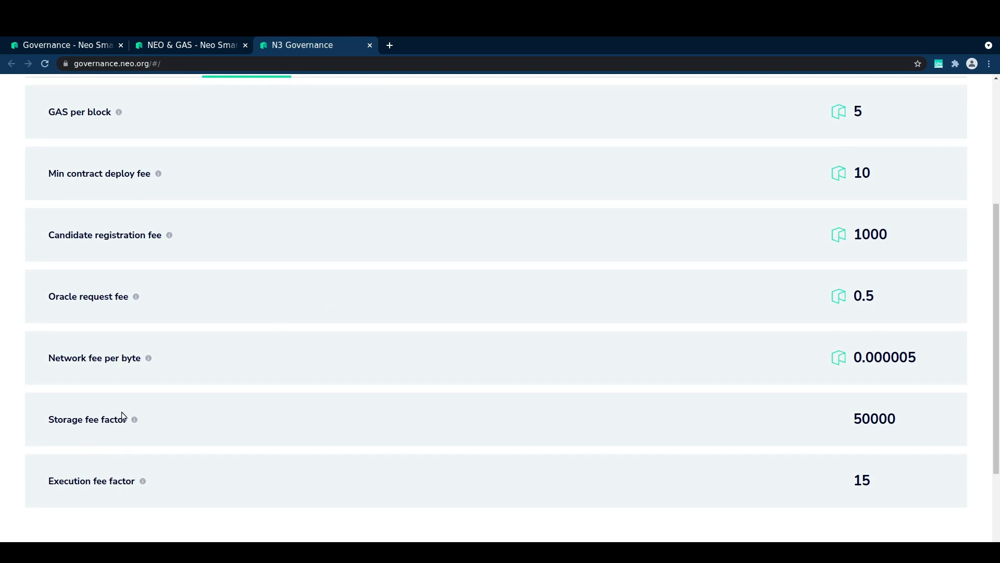
{"action": "mouse_move", "coordinate": [143, 480]}
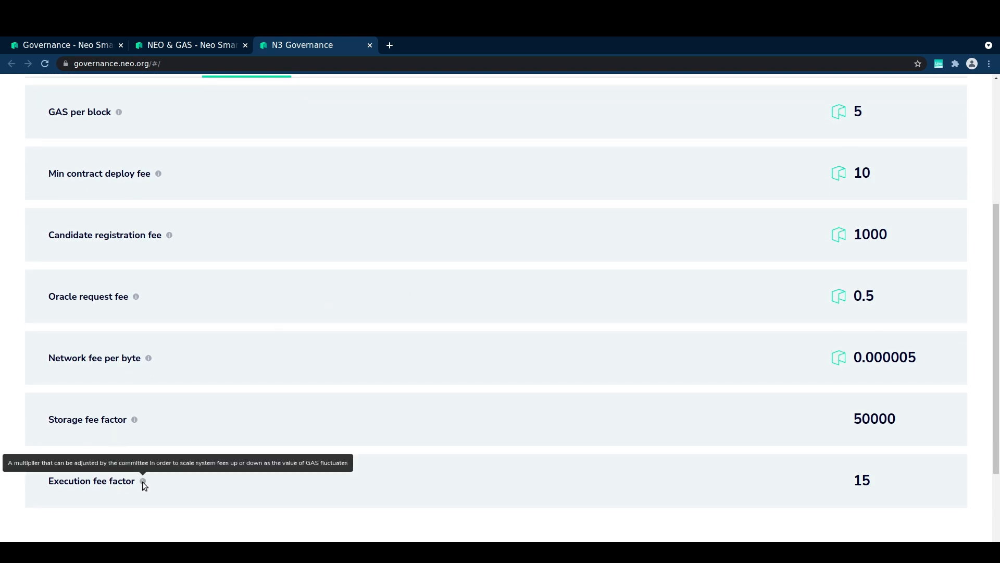
{"action": "mouse_move", "coordinate": [135, 419]}
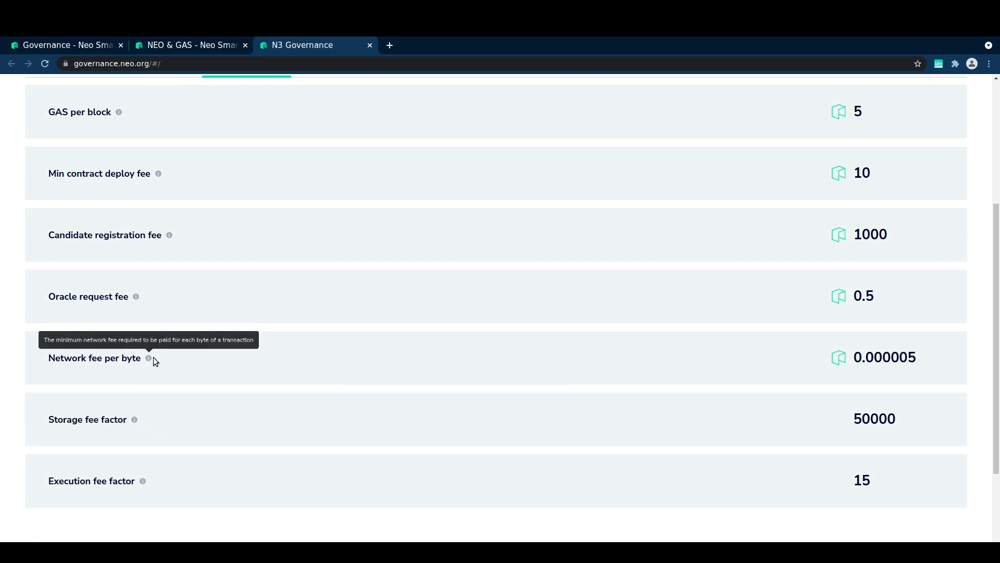
{"action": "mouse_move", "coordinate": [257, 435]}
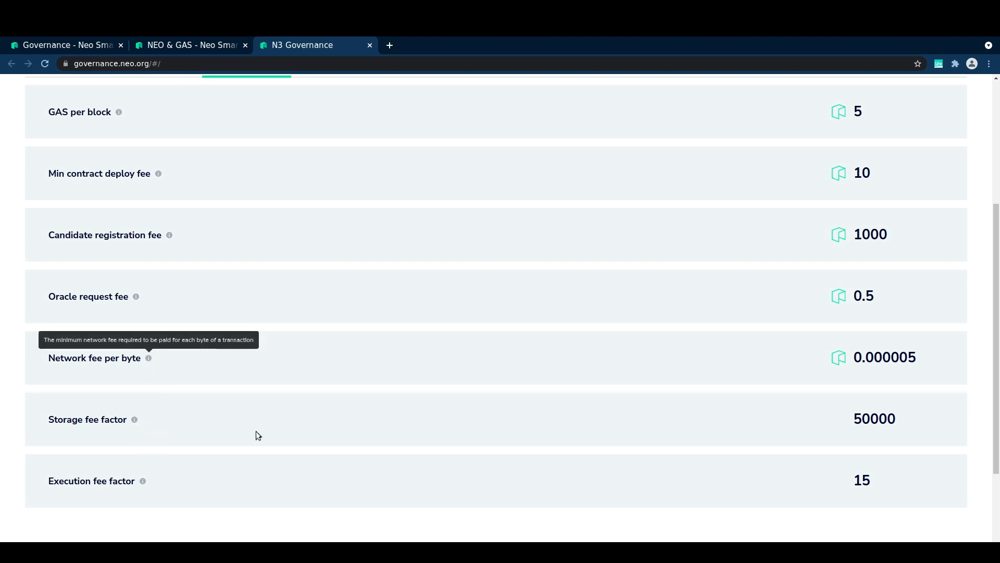
{"action": "double_click", "coordinate": [862, 479]}
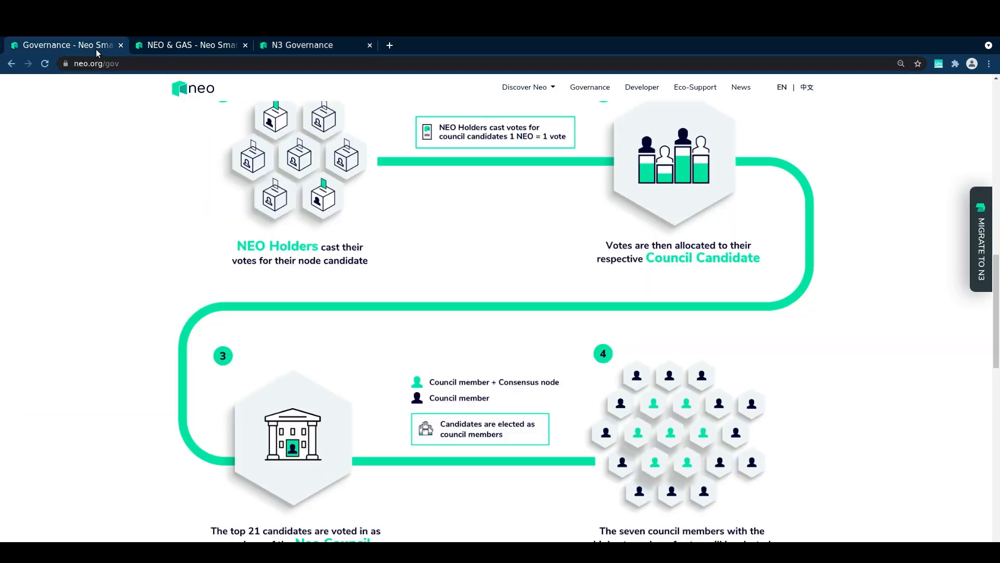
- Scroll the Governance page to the GAS distribution split among holders, voters and council
{"action": "scroll", "scroll_direction": "down", "scroll_amount": 3}
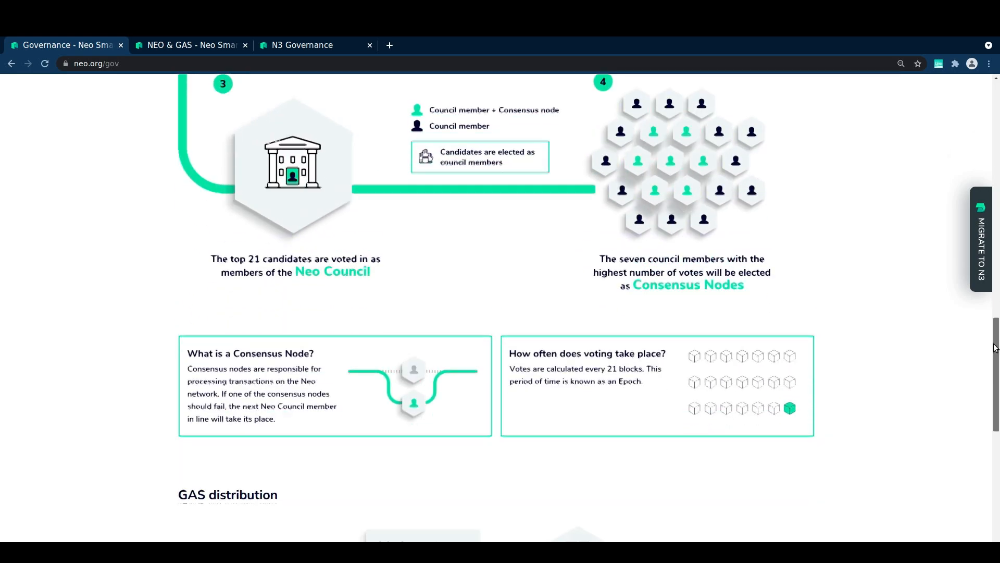
{"action": "scroll", "scroll_direction": "down", "scroll_amount": 3}
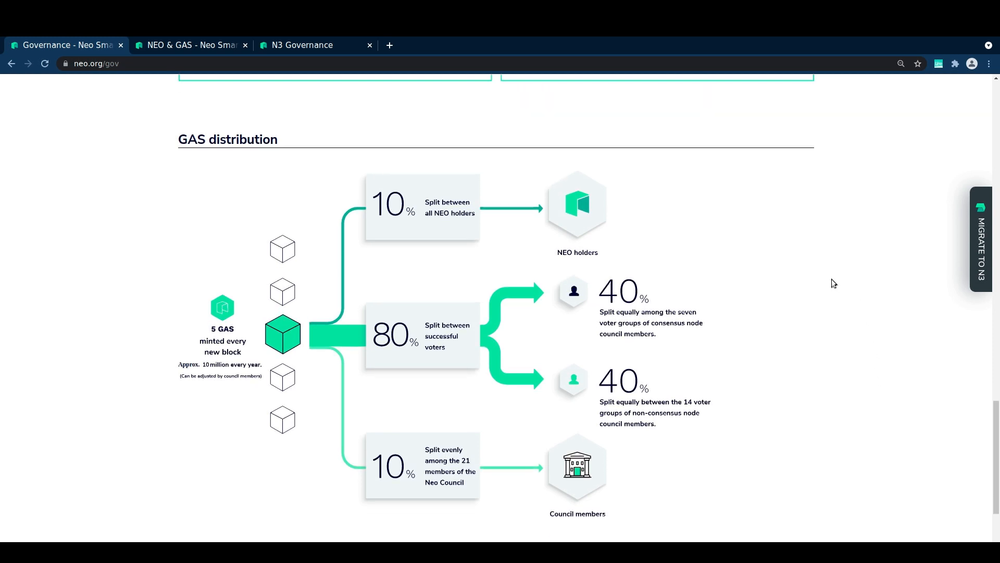
{"action": "mouse_move", "coordinate": [455, 508]}
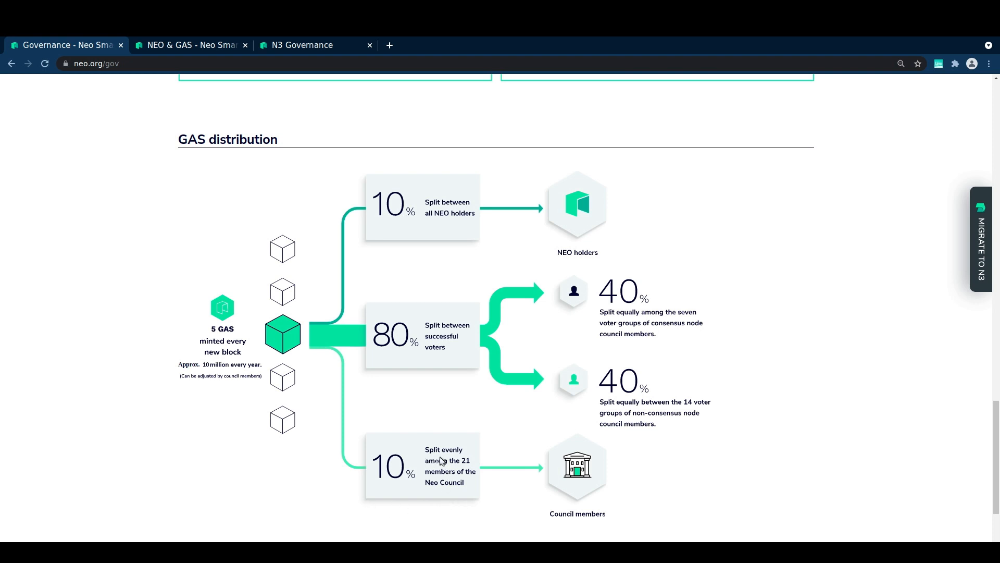
{"action": "mouse_move", "coordinate": [363, 467]}
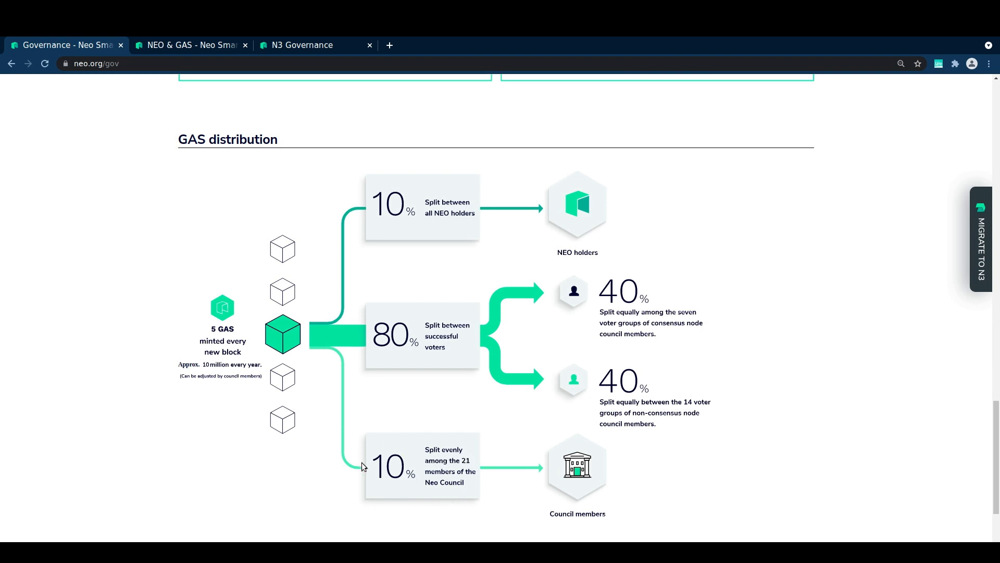
{"action": "mouse_move", "coordinate": [343, 382]}
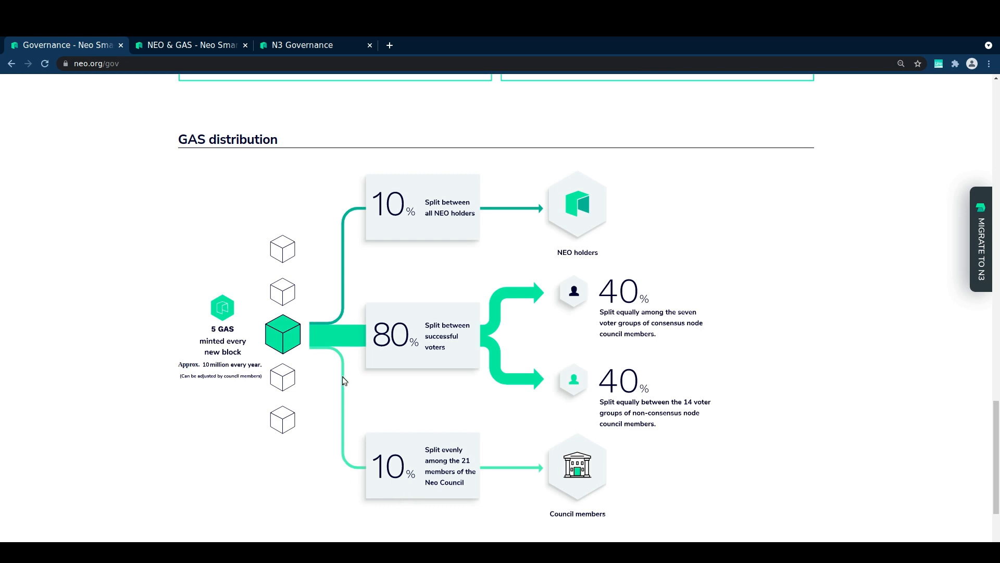
{"action": "mouse_move", "coordinate": [391, 234]}
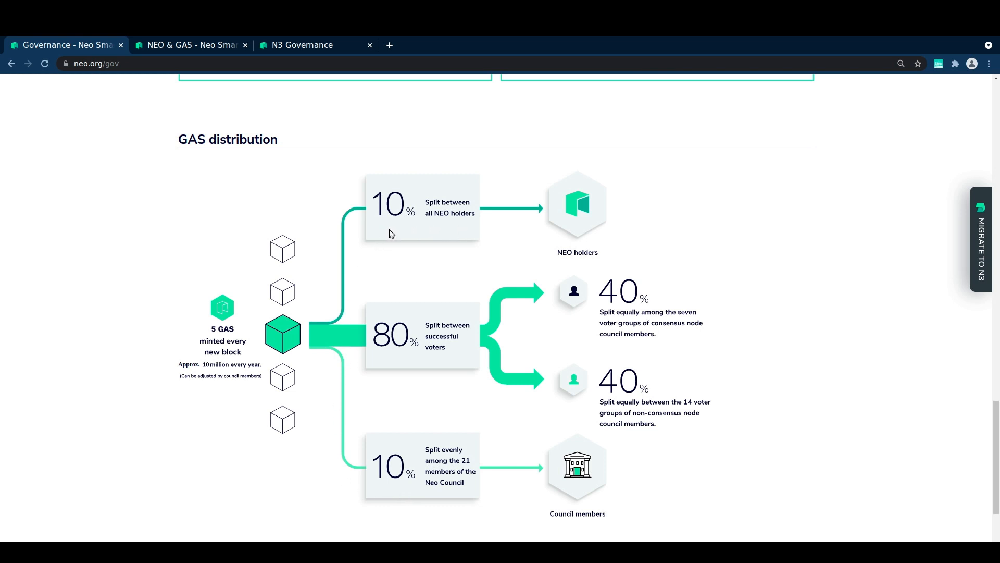
{"action": "mouse_move", "coordinate": [461, 233]}
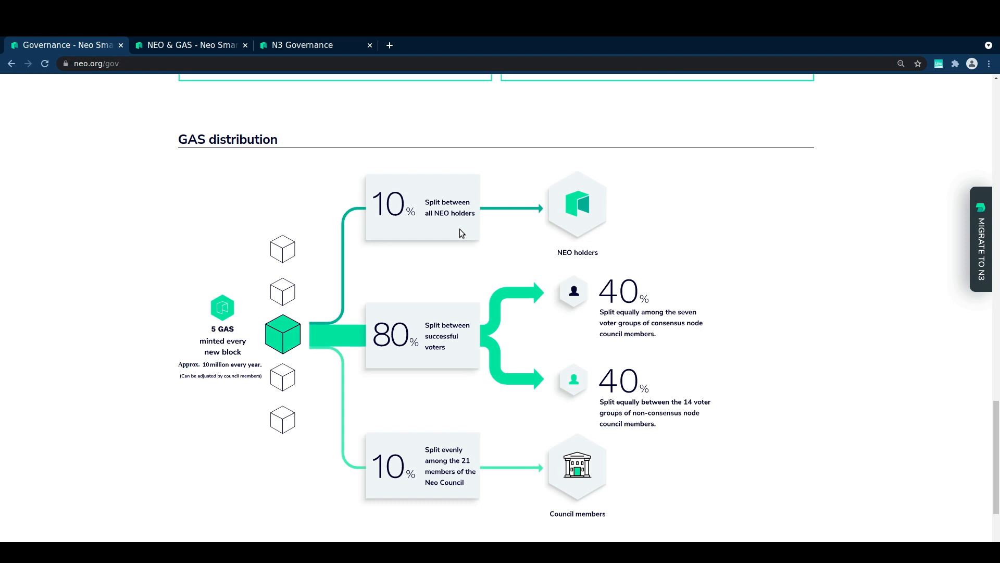
{"action": "mouse_move", "coordinate": [459, 232]}
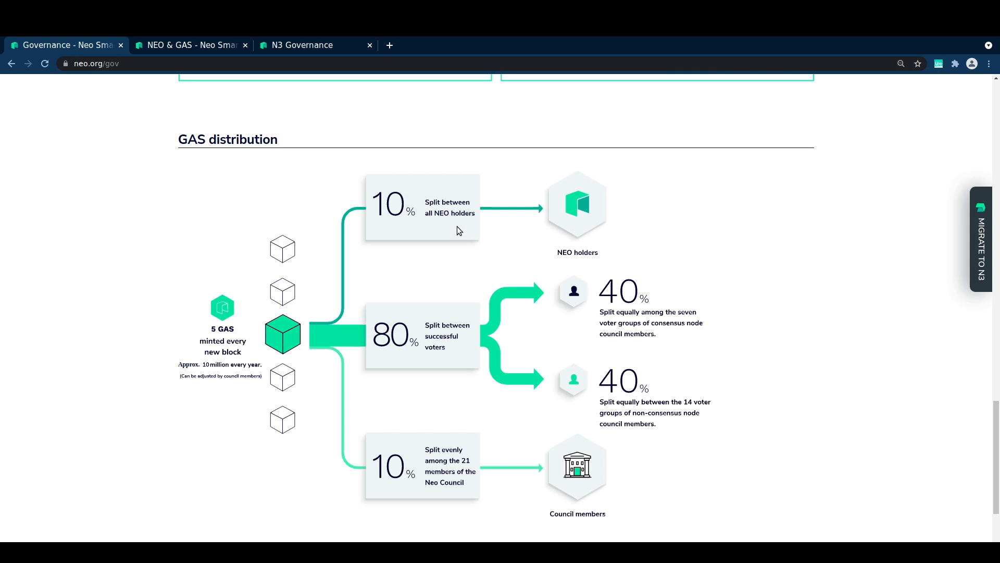
{"action": "mouse_move", "coordinate": [498, 260]}
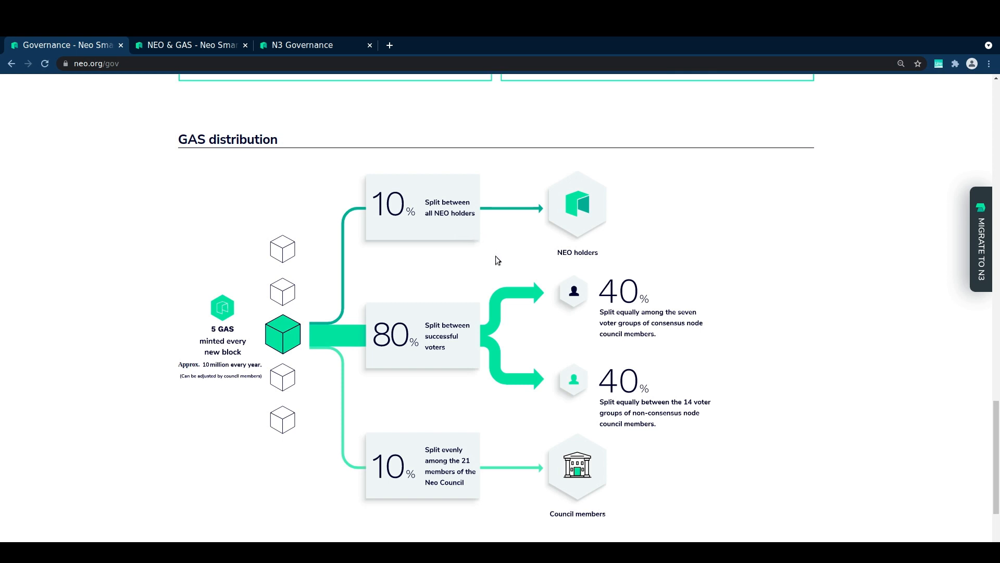
{"action": "mouse_move", "coordinate": [369, 348]}
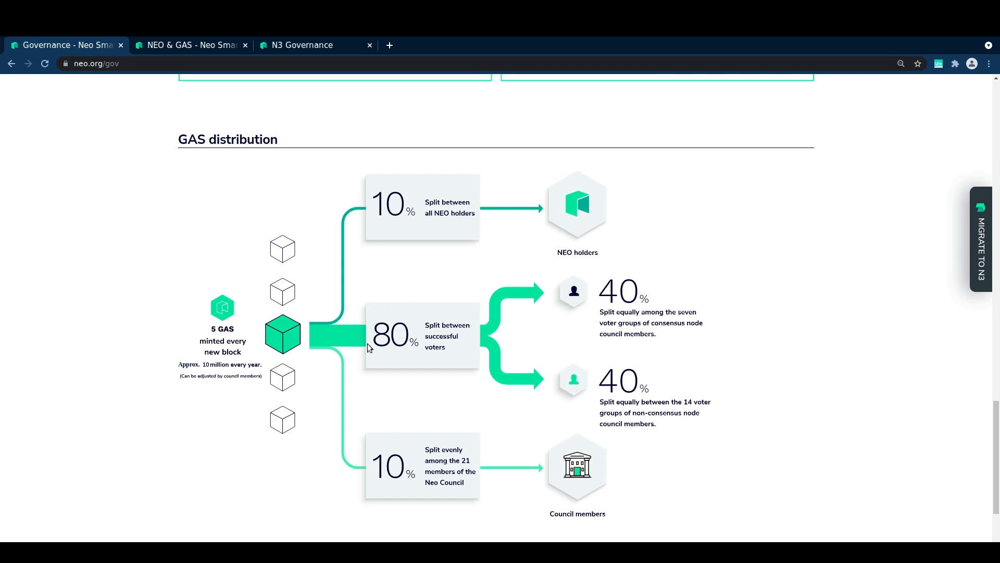
{"action": "mouse_move", "coordinate": [374, 312]}
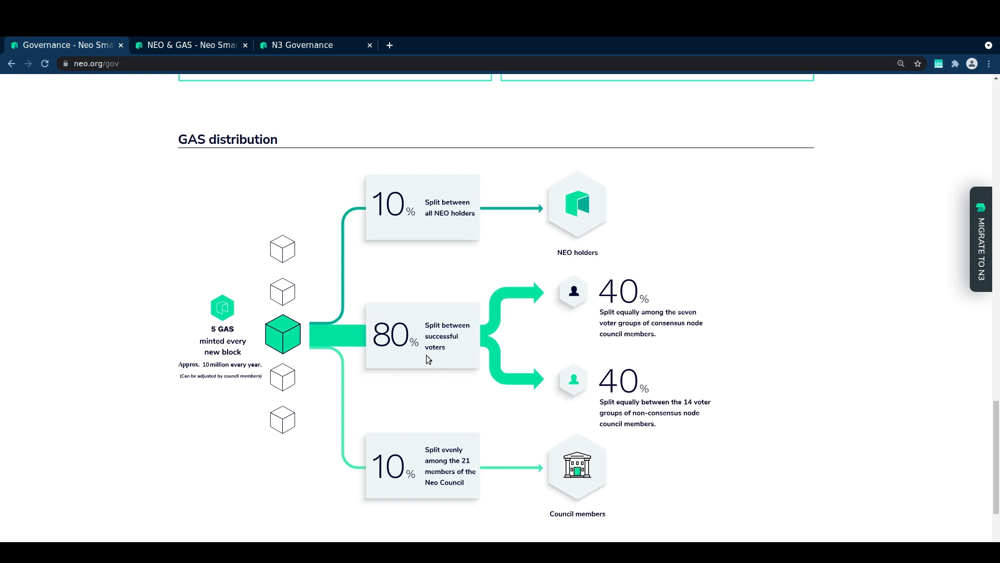
{"action": "mouse_move", "coordinate": [412, 250]}
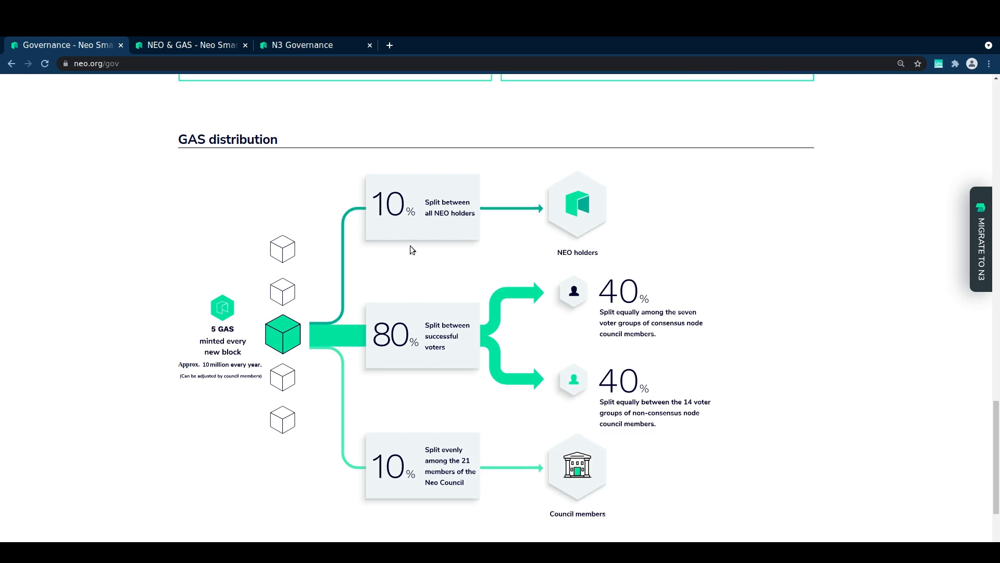
- View the Candidates overview with council and NEO-voted figures, then return to the neo.org explainer
{"action": "left_click", "coordinate": [300, 45]}
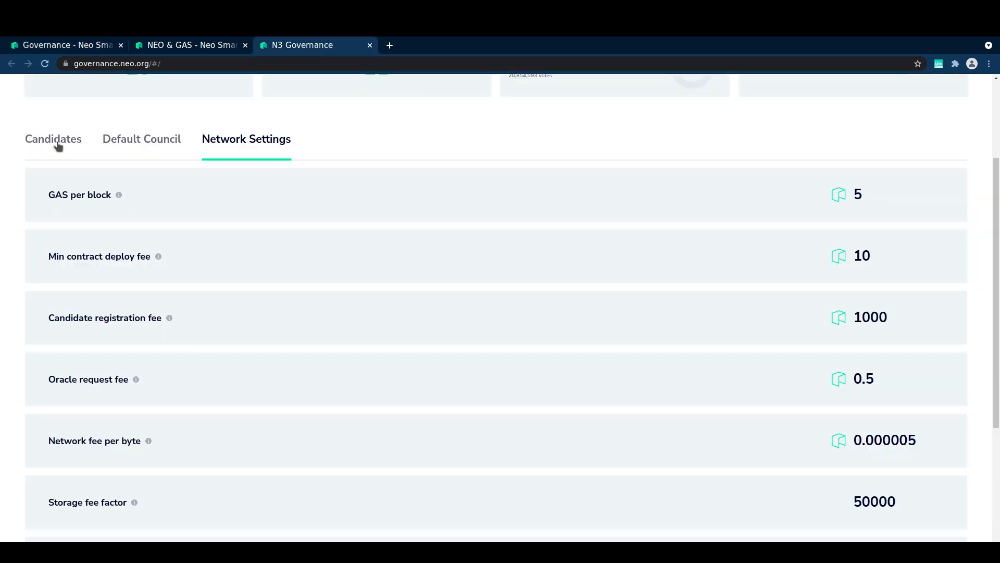
{"action": "left_click", "coordinate": [53, 139]}
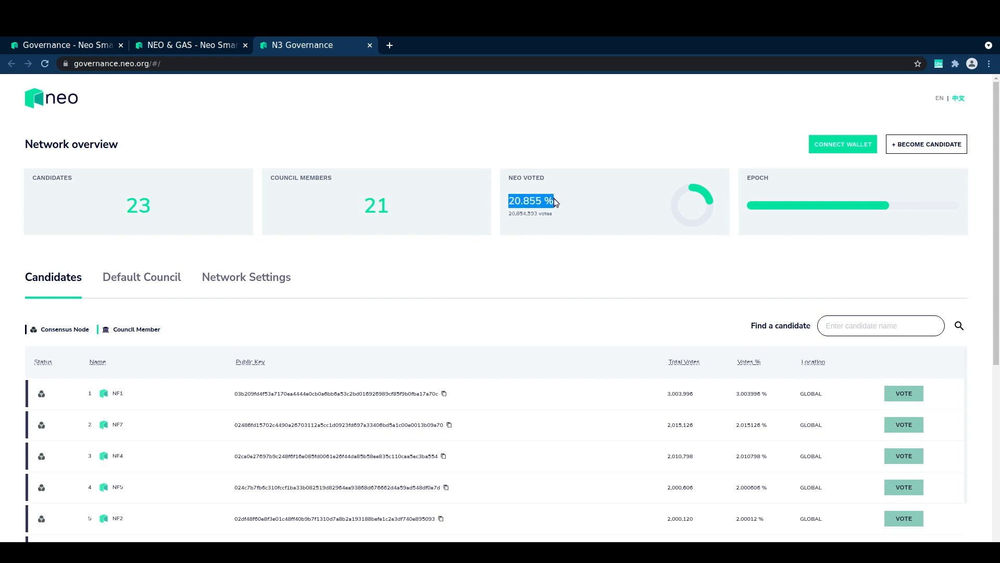
{"action": "left_click", "coordinate": [66, 45]}
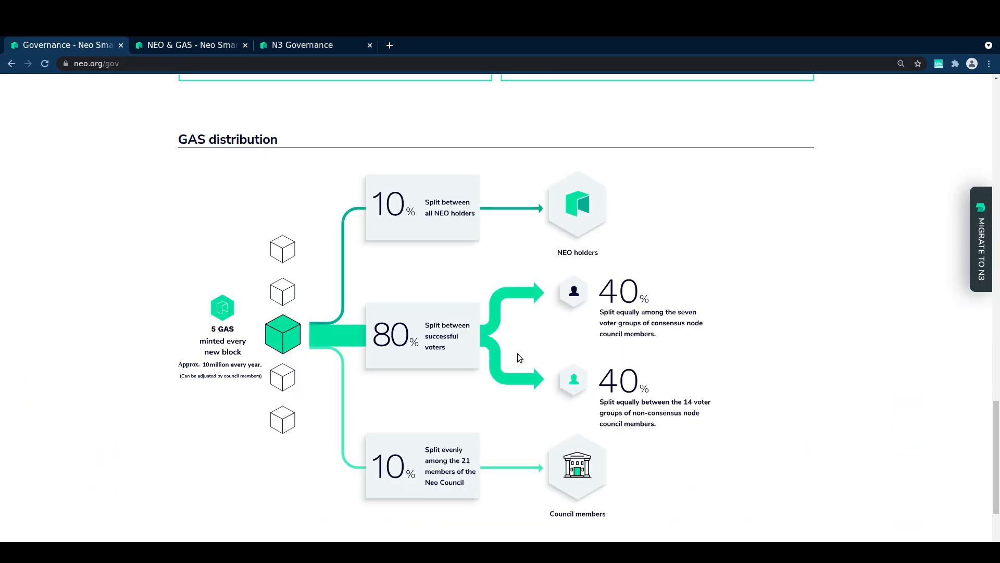
{"action": "mouse_move", "coordinate": [536, 412]}
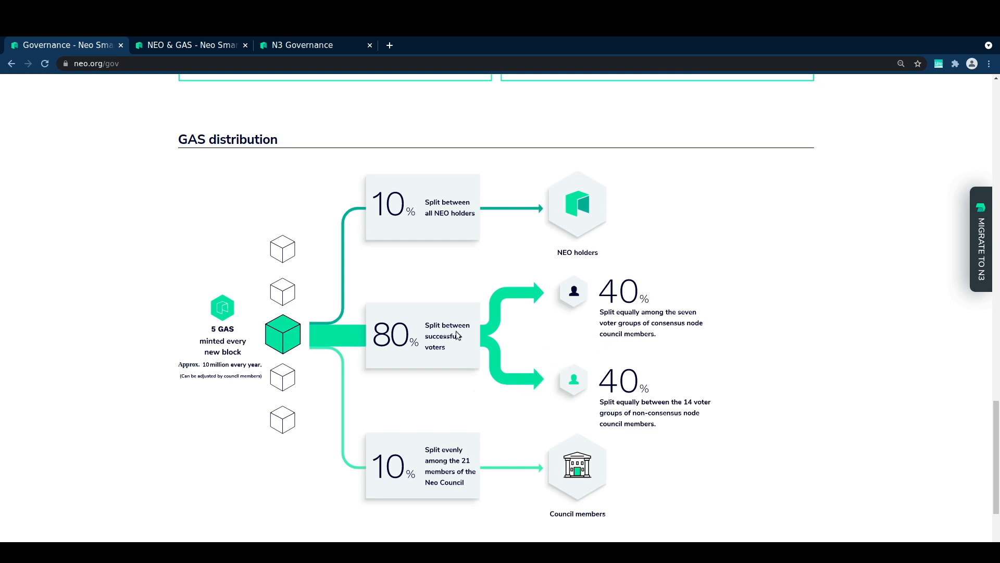
{"action": "mouse_move", "coordinate": [433, 356]}
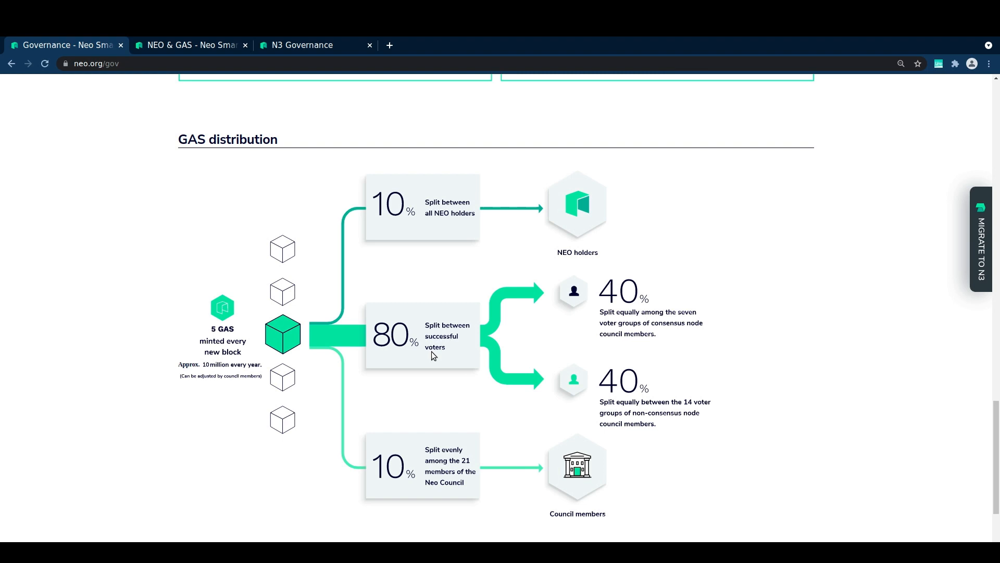
{"action": "mouse_move", "coordinate": [524, 332]}
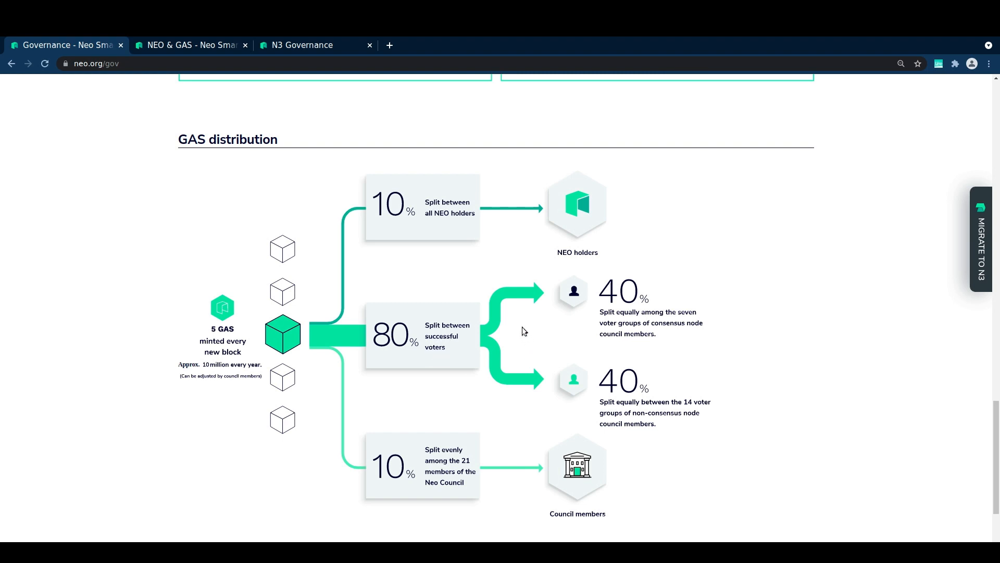
{"action": "mouse_move", "coordinate": [415, 356]}
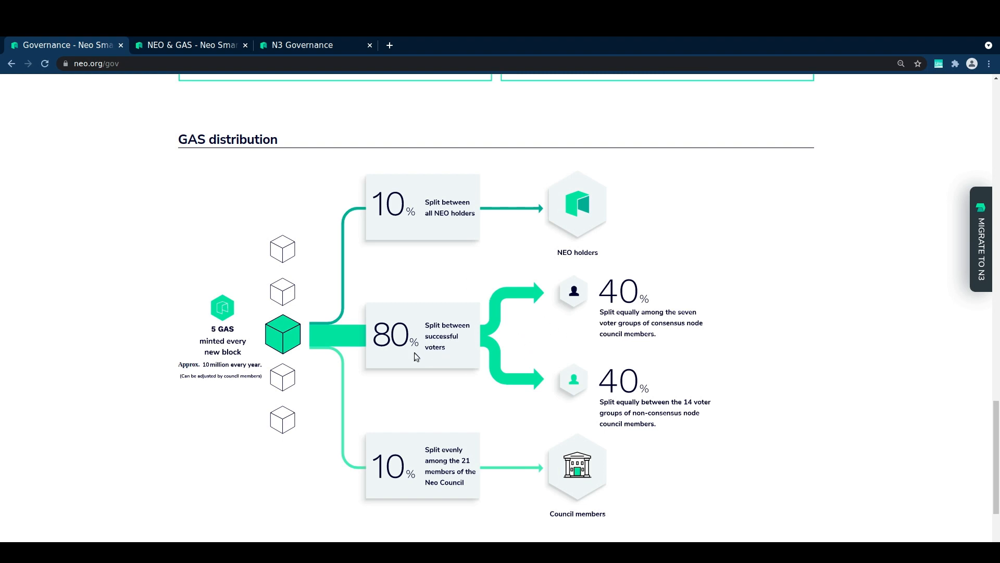
{"action": "mouse_move", "coordinate": [664, 337]}
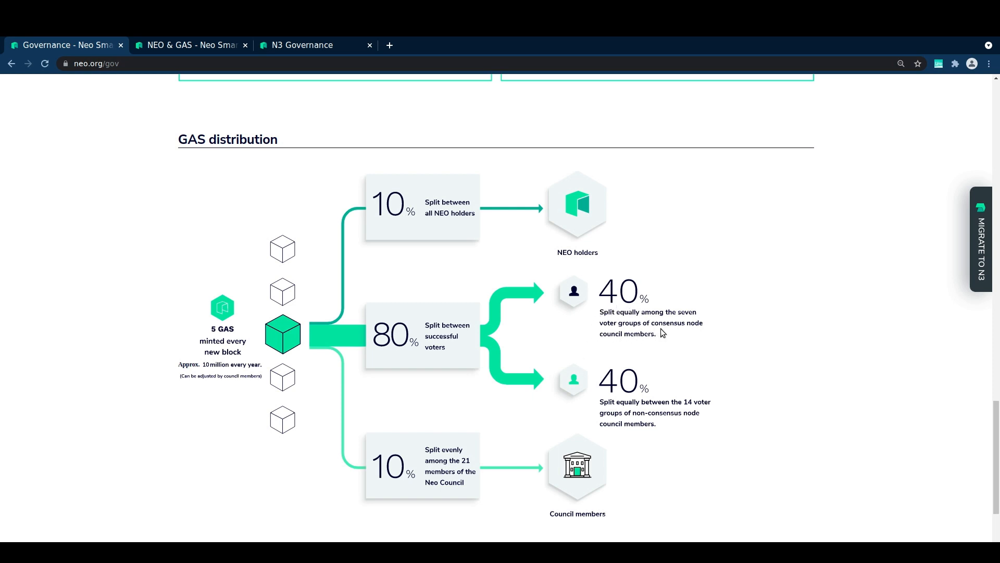
{"action": "mouse_move", "coordinate": [617, 434]}
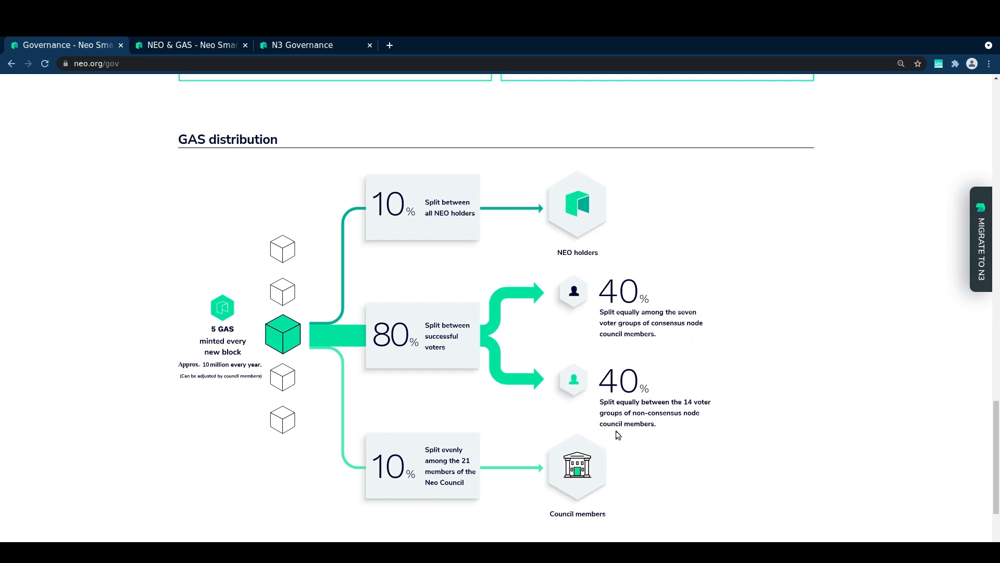
{"action": "mouse_move", "coordinate": [692, 431]}
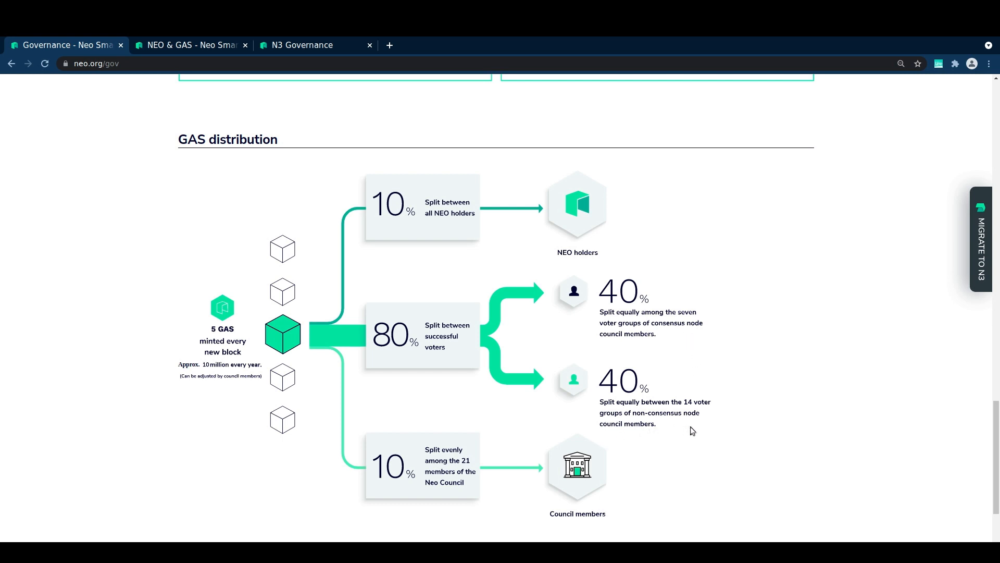
{"action": "mouse_move", "coordinate": [697, 430]}
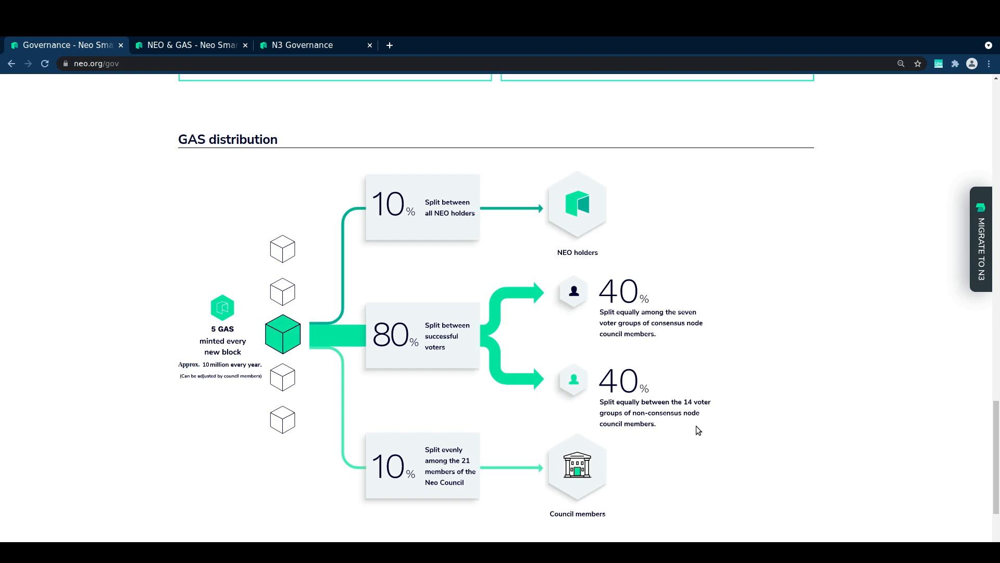
{"action": "mouse_move", "coordinate": [666, 348]}
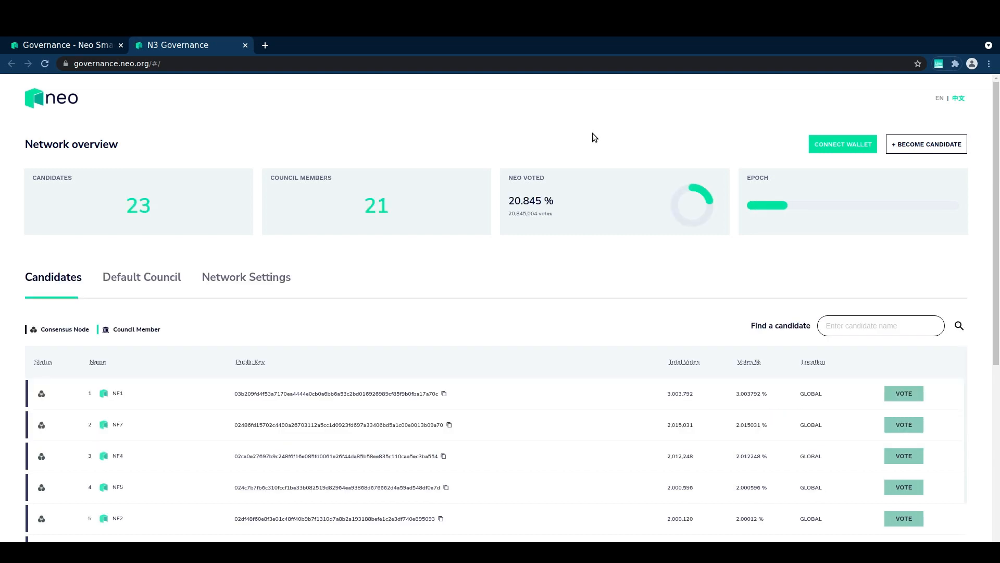
- Review the Network Settings fees from GAS per block down to the execution fee factor
{"action": "scroll", "scroll_direction": "down", "scroll_amount": 3}
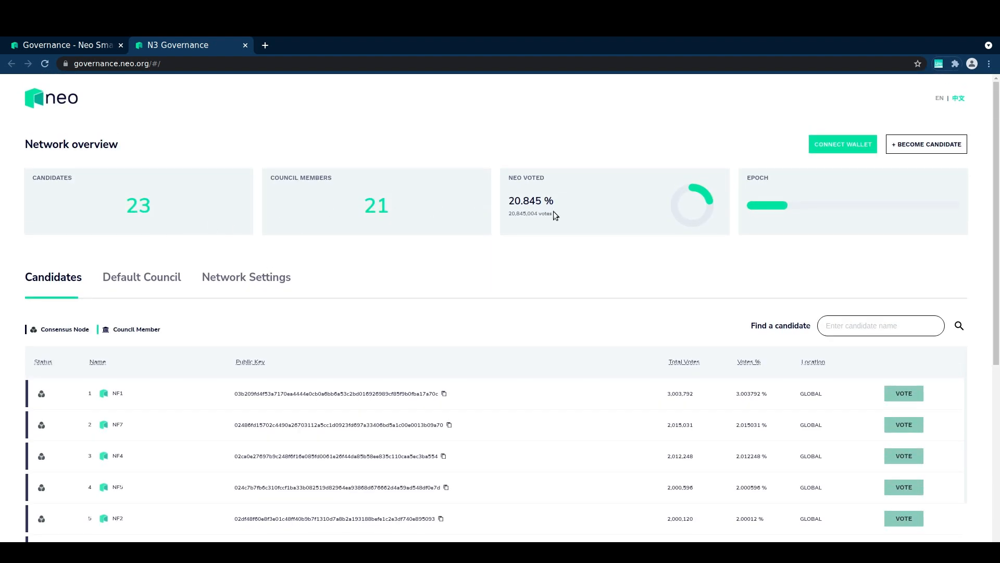
{"action": "mouse_move", "coordinate": [691, 217]}
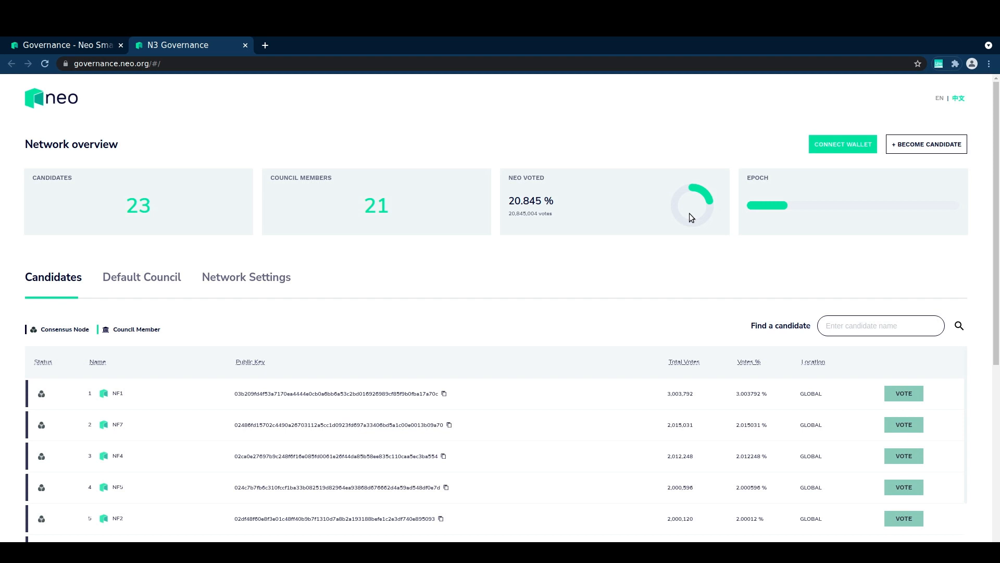
{"action": "mouse_move", "coordinate": [238, 277]}
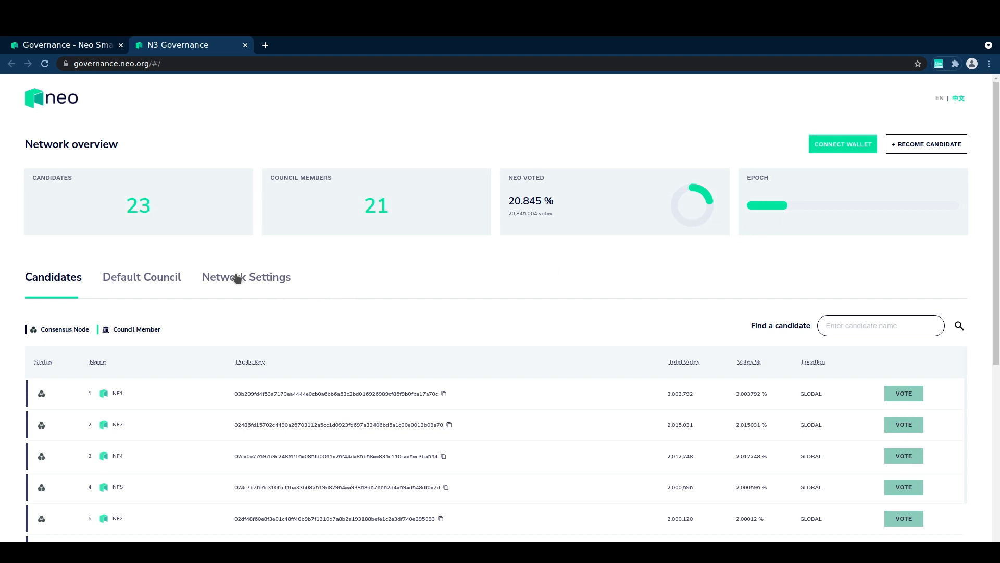
{"action": "left_click", "coordinate": [141, 277]}
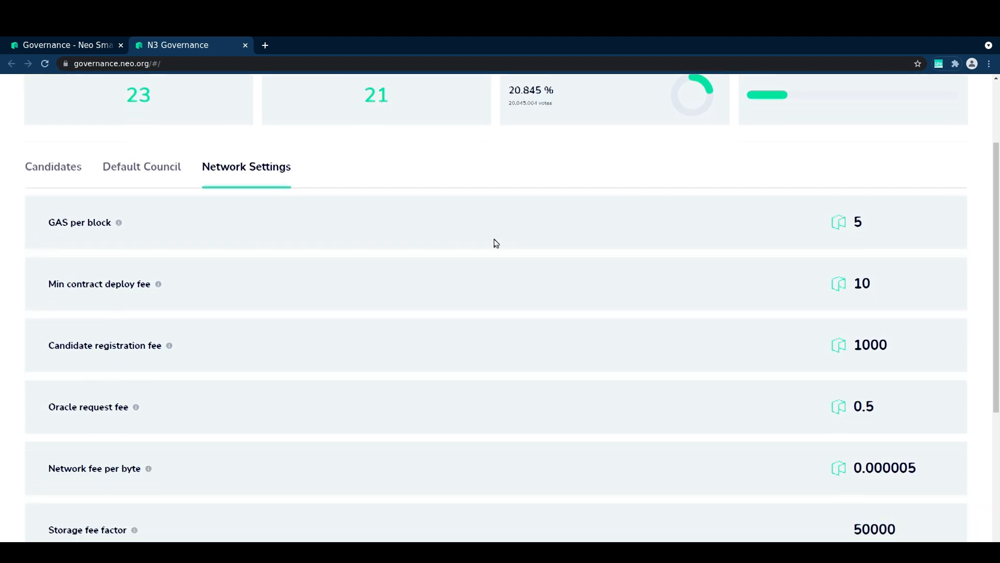
{"action": "scroll", "scroll_direction": "down", "scroll_amount": 3}
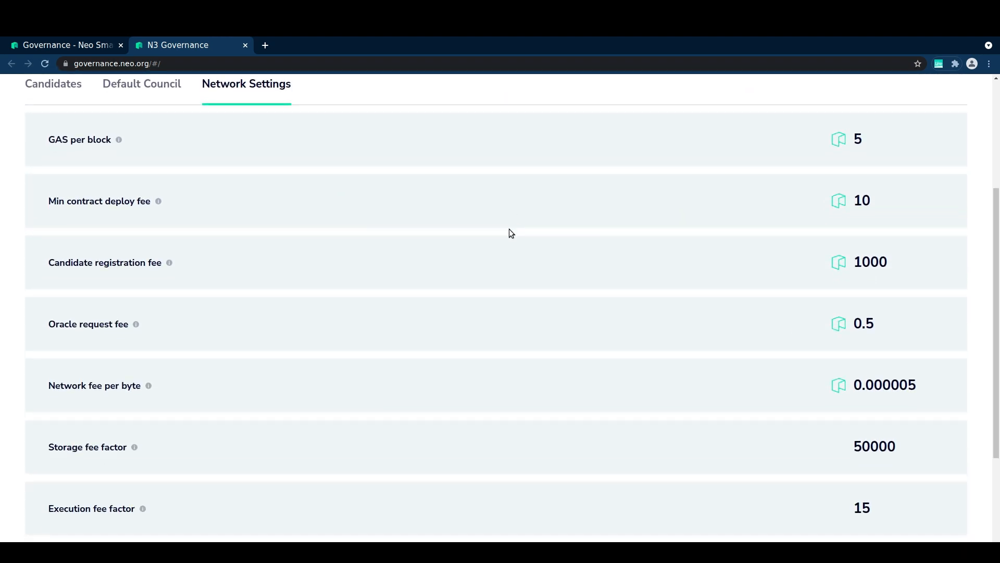
{"action": "mouse_move", "coordinate": [150, 503]}
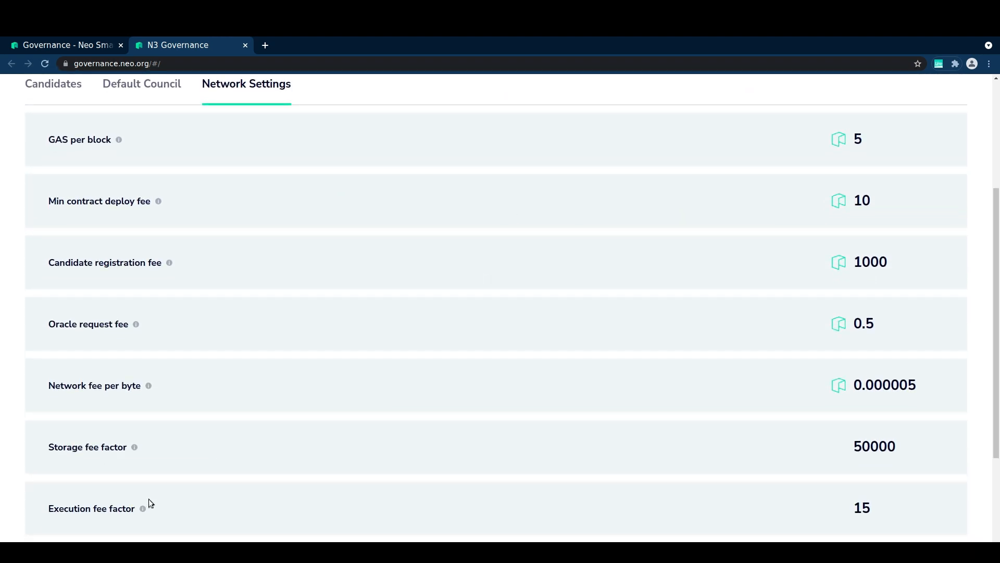
{"action": "mouse_move", "coordinate": [143, 508]}
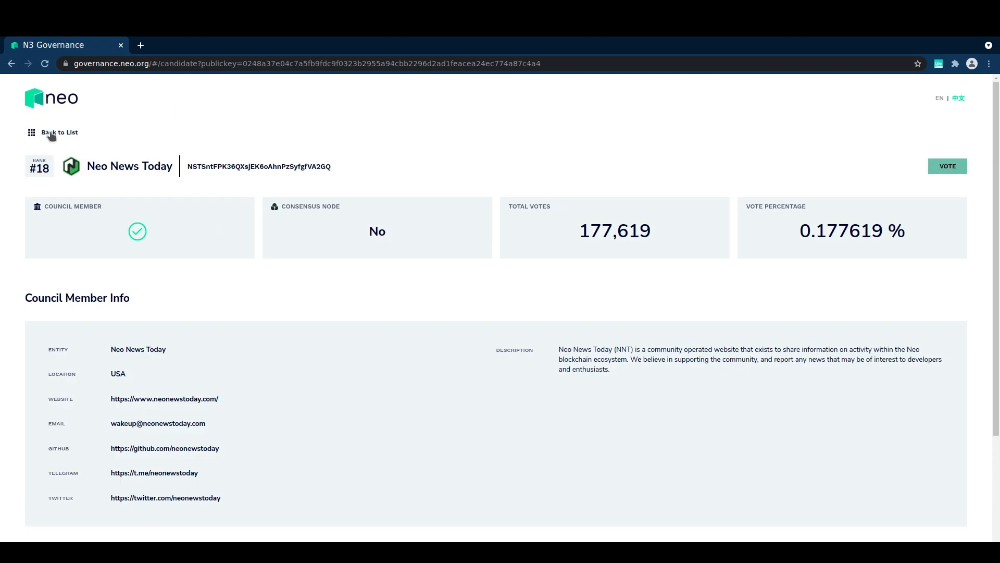
- Connect the wallet showing 5 NEO and 2.707 GAS and locate Neo News Today in the candidate list
{"action": "left_click", "coordinate": [58, 132]}
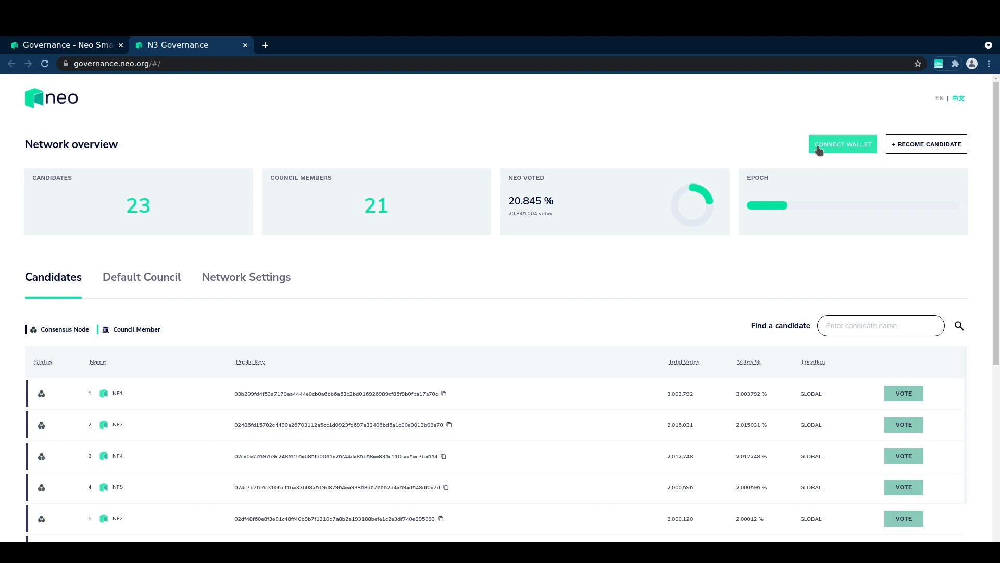
{"action": "left_click", "coordinate": [841, 144]}
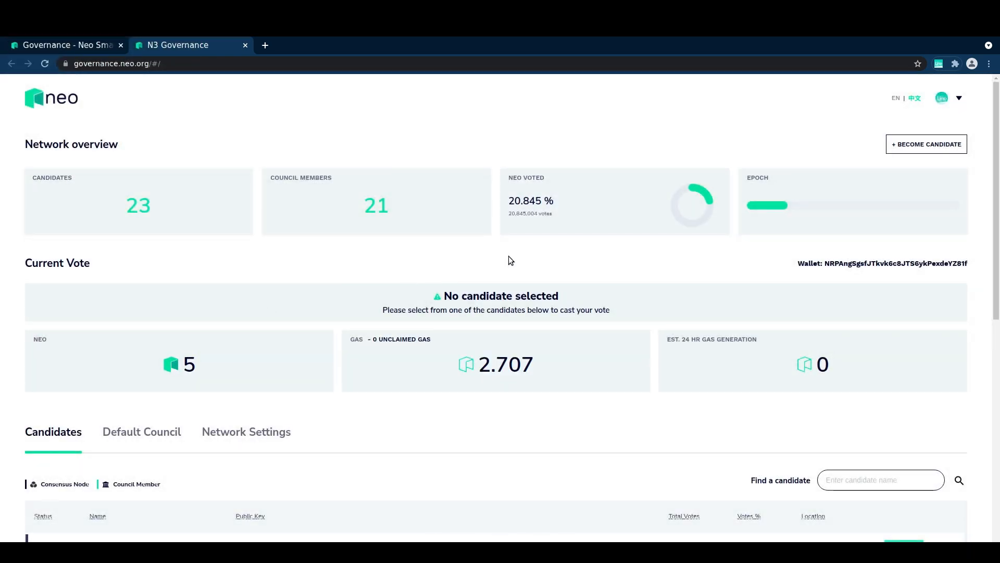
{"action": "mouse_move", "coordinate": [873, 198]}
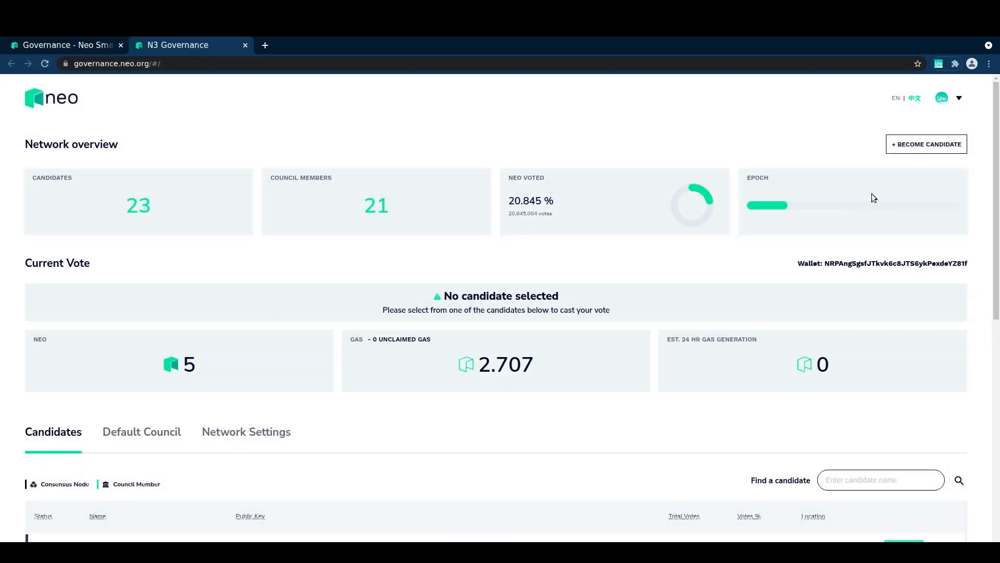
{"action": "scroll", "scroll_direction": "down", "scroll_amount": 3}
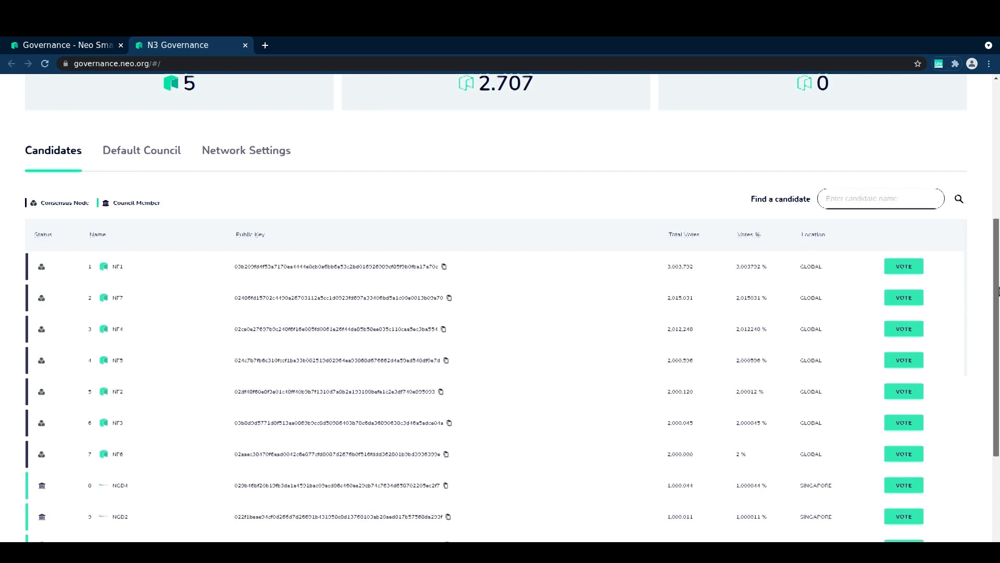
{"action": "scroll", "scroll_direction": "down", "scroll_amount": 3}
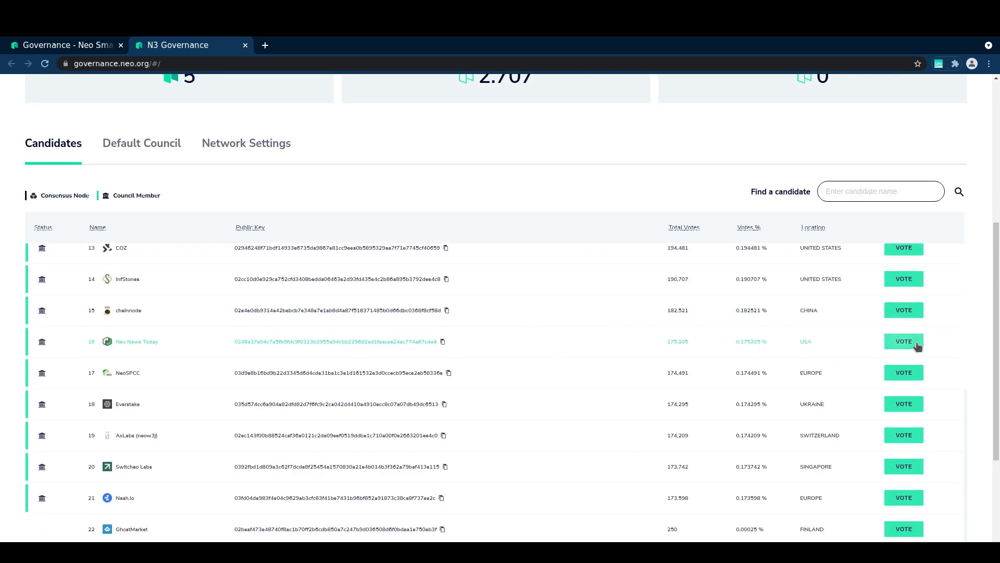
- Start the vote for Neo News Today and review the NeoLine transaction's raw data and fee details
{"action": "left_click", "coordinate": [903, 341]}
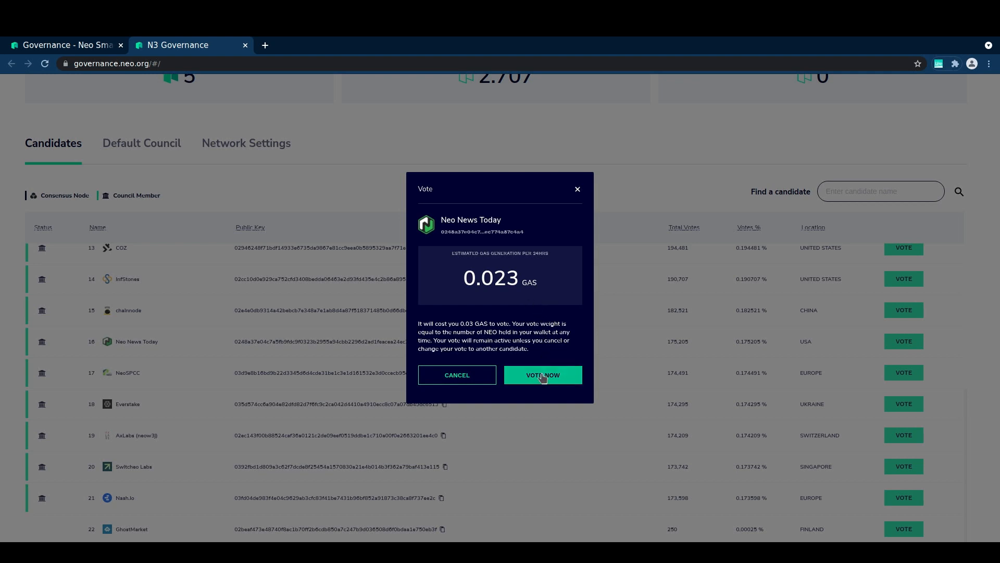
{"action": "left_click", "coordinate": [542, 374]}
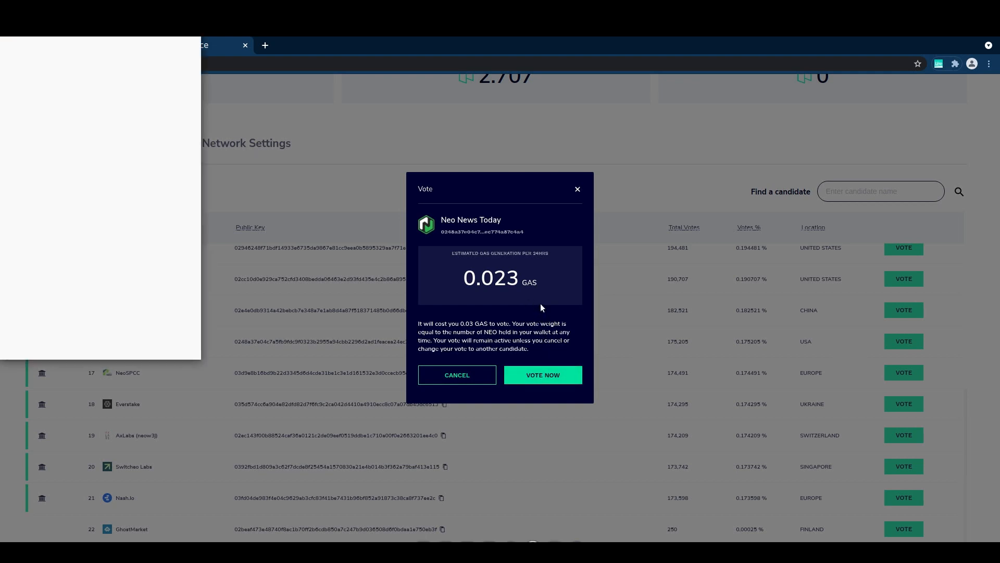
{"action": "left_click", "coordinate": [542, 374]}
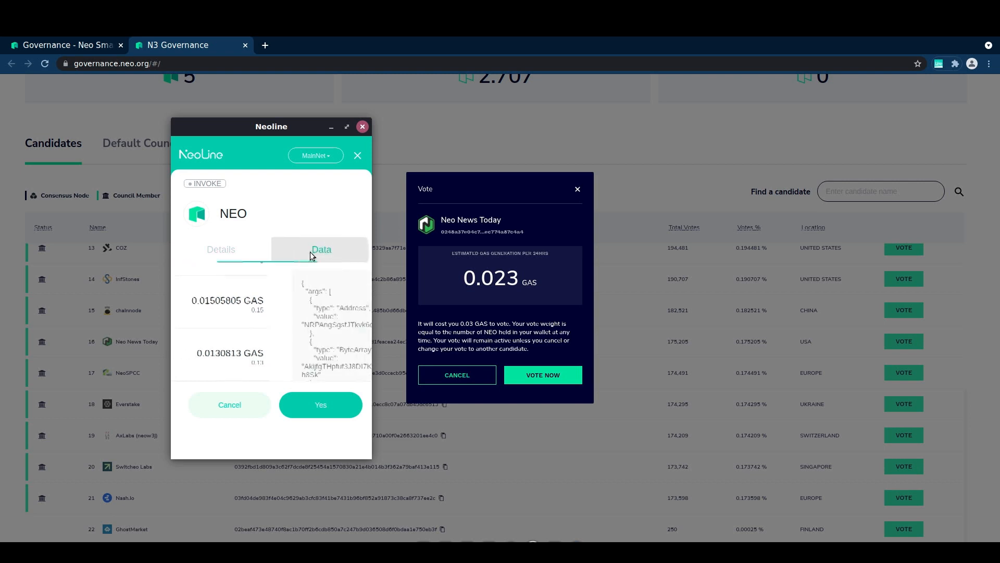
{"action": "left_click", "coordinate": [321, 249]}
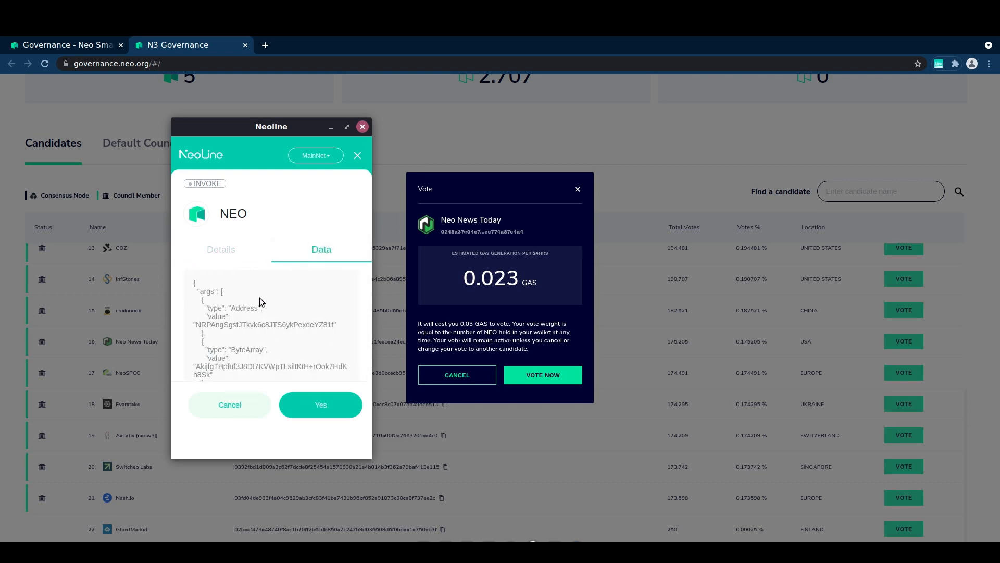
{"action": "scroll", "scroll_direction": "down", "scroll_amount": 3}
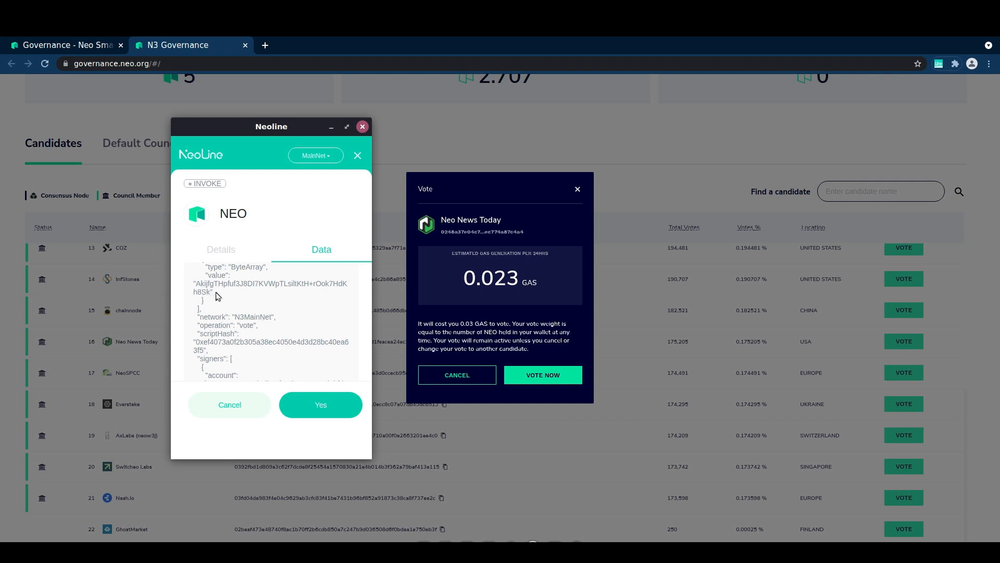
{"action": "scroll", "scroll_direction": "down", "scroll_amount": 3}
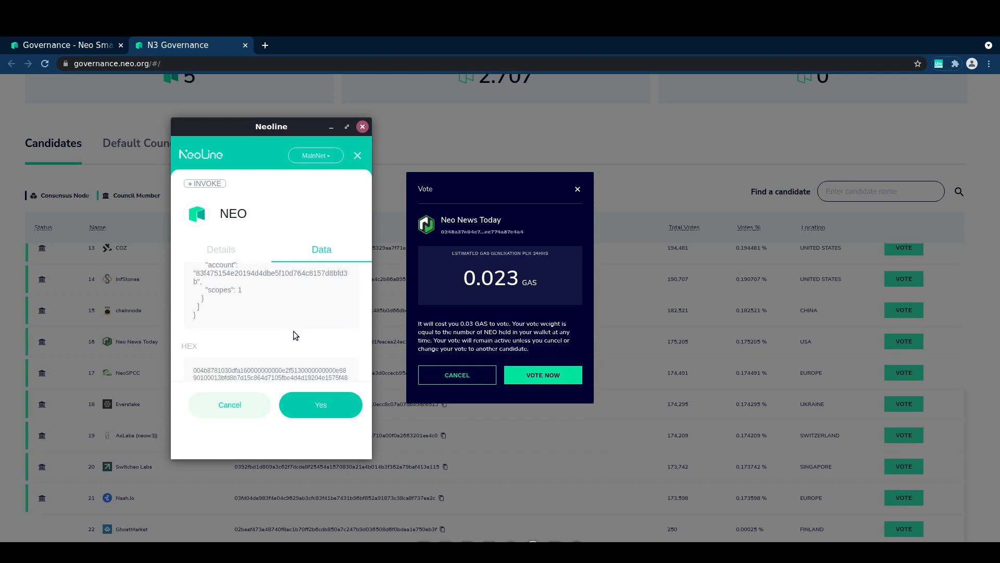
{"action": "left_click", "coordinate": [221, 249]}
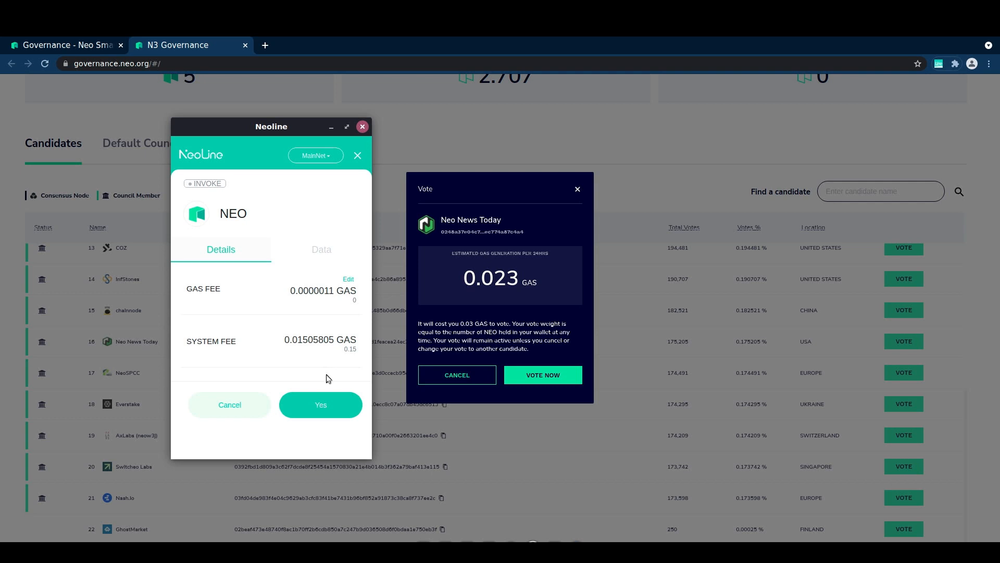
- Approve the vote transaction in NeoLine and dismiss the submitted notice and vote confirmation
{"action": "left_click", "coordinate": [320, 404]}
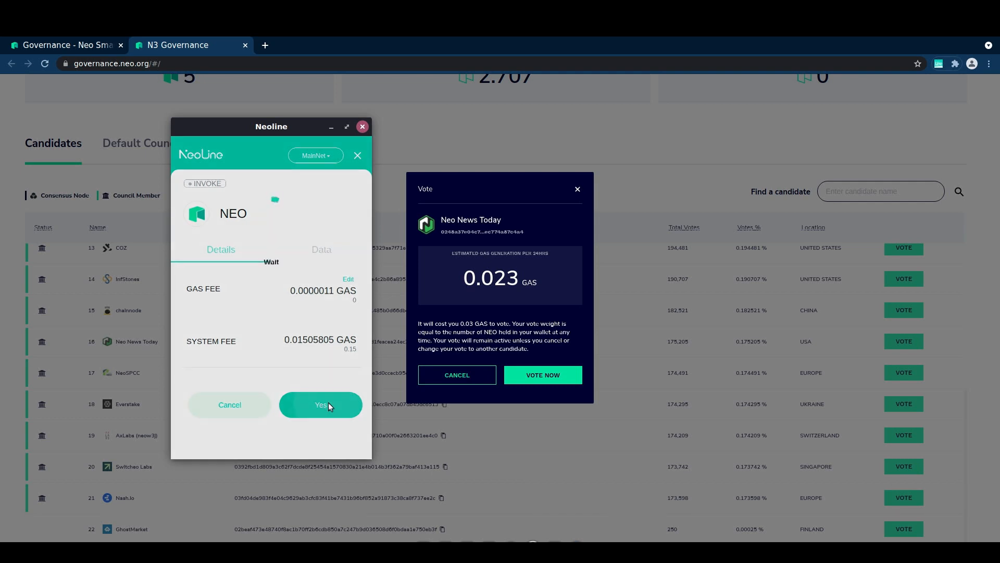
{"action": "left_click", "coordinate": [320, 404]}
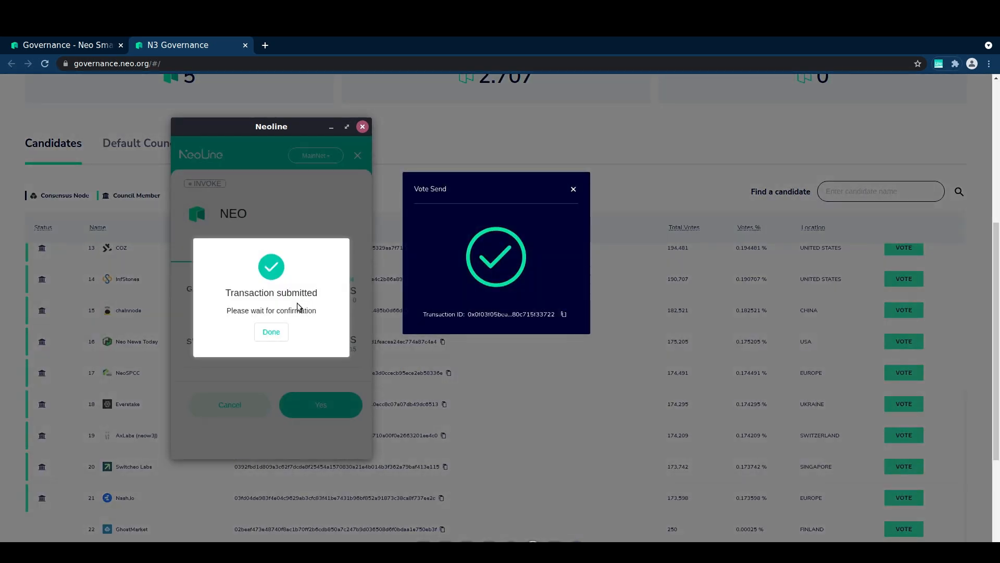
{"action": "left_click", "coordinate": [271, 332]}
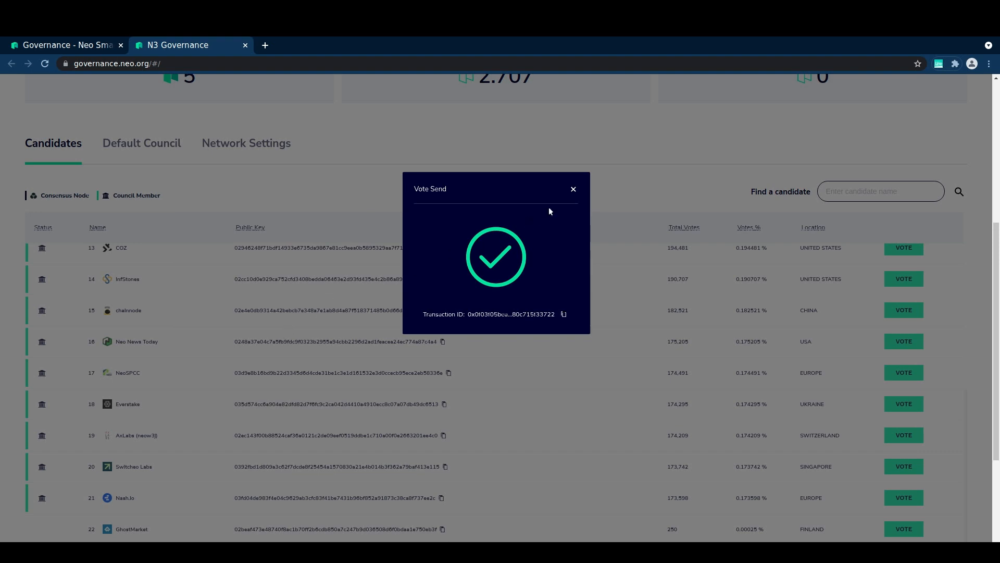
{"action": "left_click", "coordinate": [572, 188]}
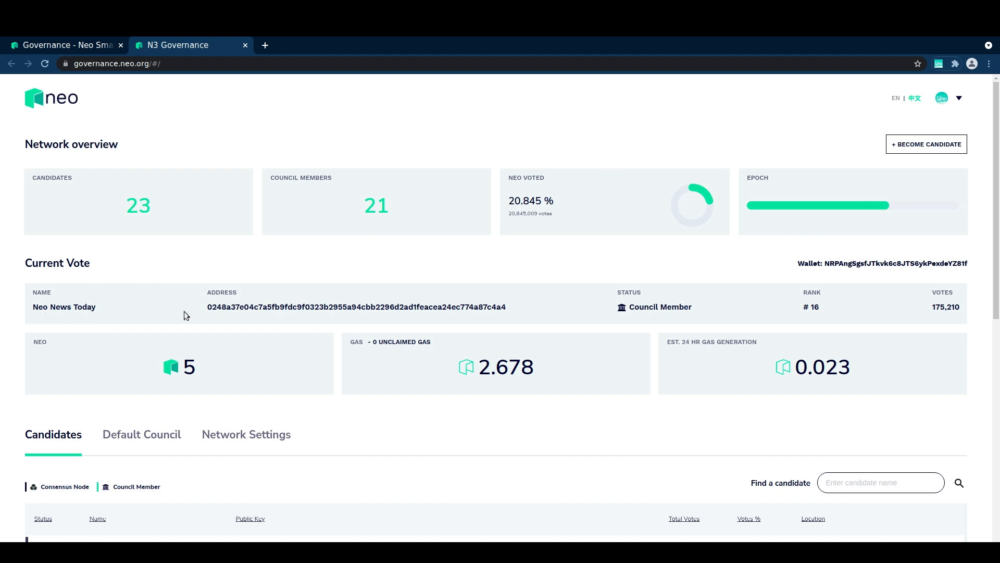
{"action": "mouse_move", "coordinate": [542, 319]}
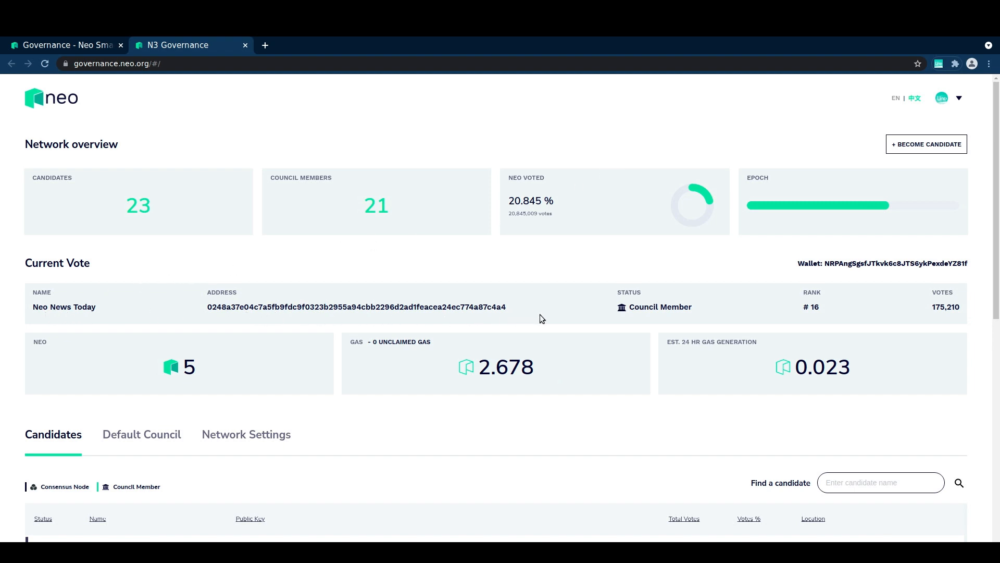
{"action": "mouse_move", "coordinate": [830, 327]}
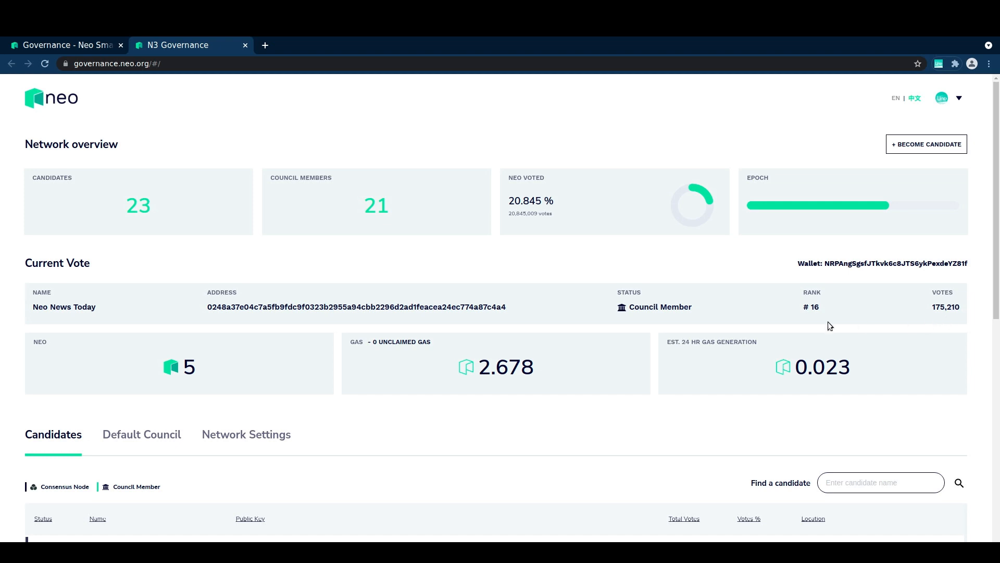
- Check the Current Vote panel lists Neo News Today ranked #16, then view the consensus nodes NF1–NF7
{"action": "double_click", "coordinate": [830, 367]}
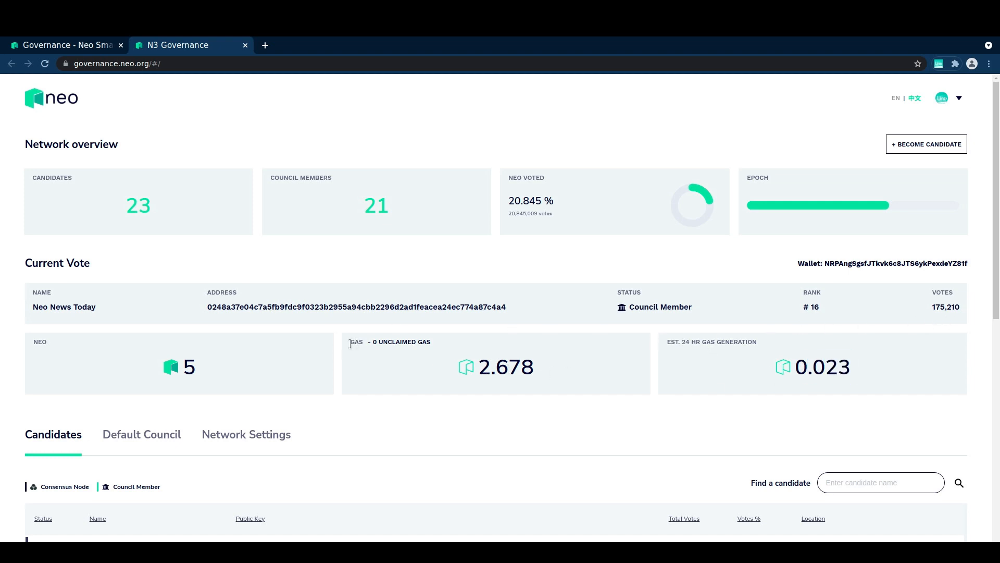
{"action": "mouse_move", "coordinate": [702, 260]}
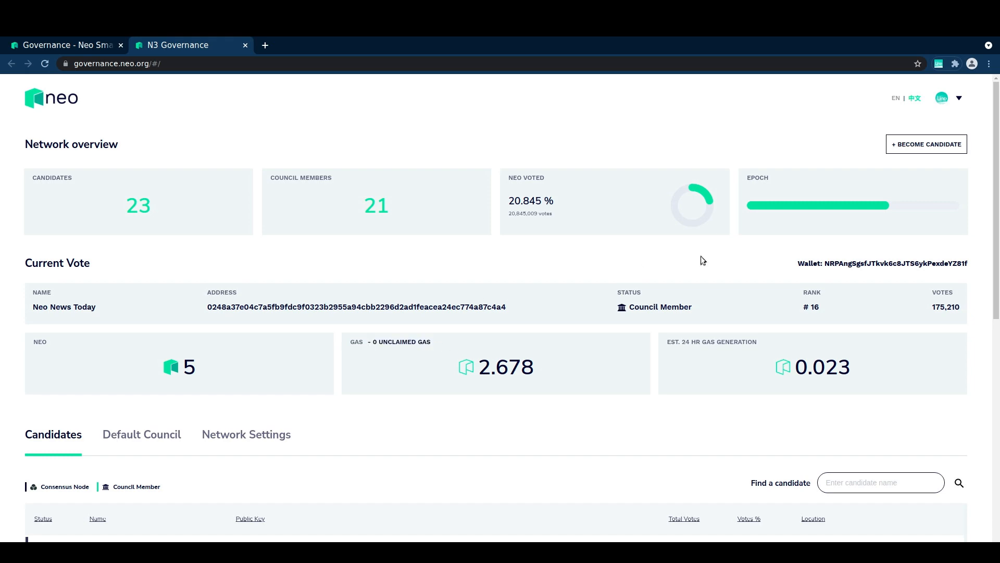
{"action": "scroll", "scroll_direction": "down", "scroll_amount": 3}
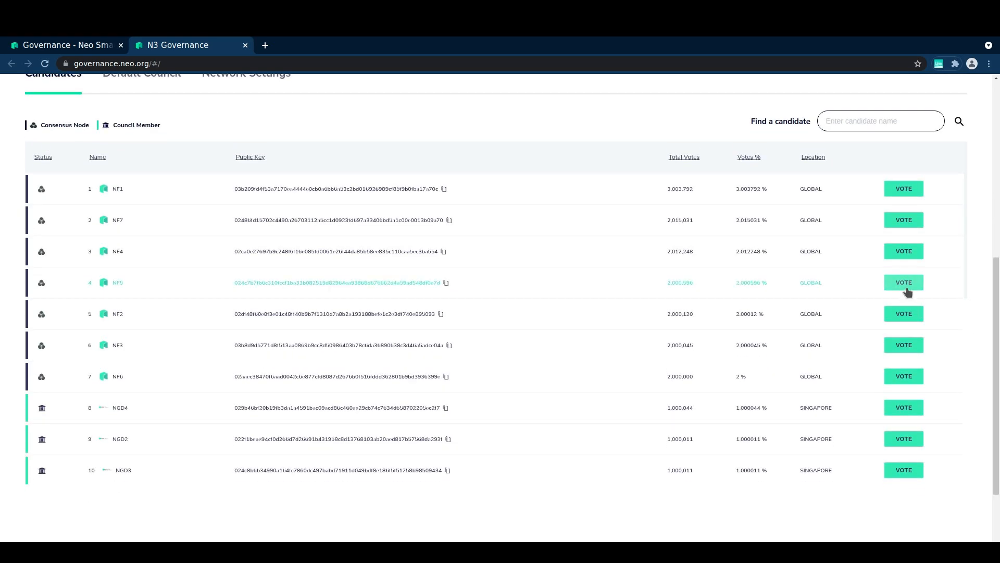
{"action": "left_click", "coordinate": [902, 282]}
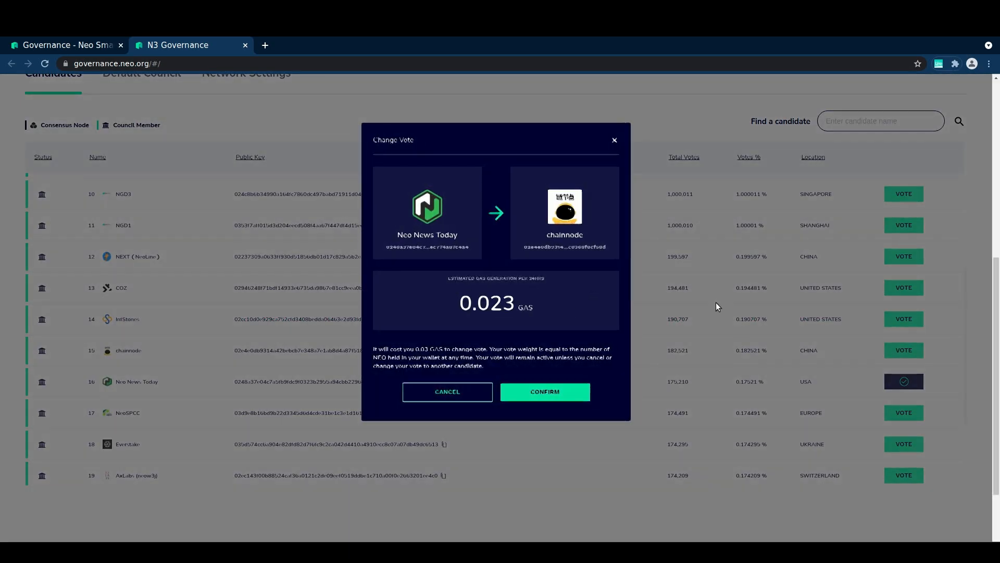
{"action": "left_click", "coordinate": [544, 391]}
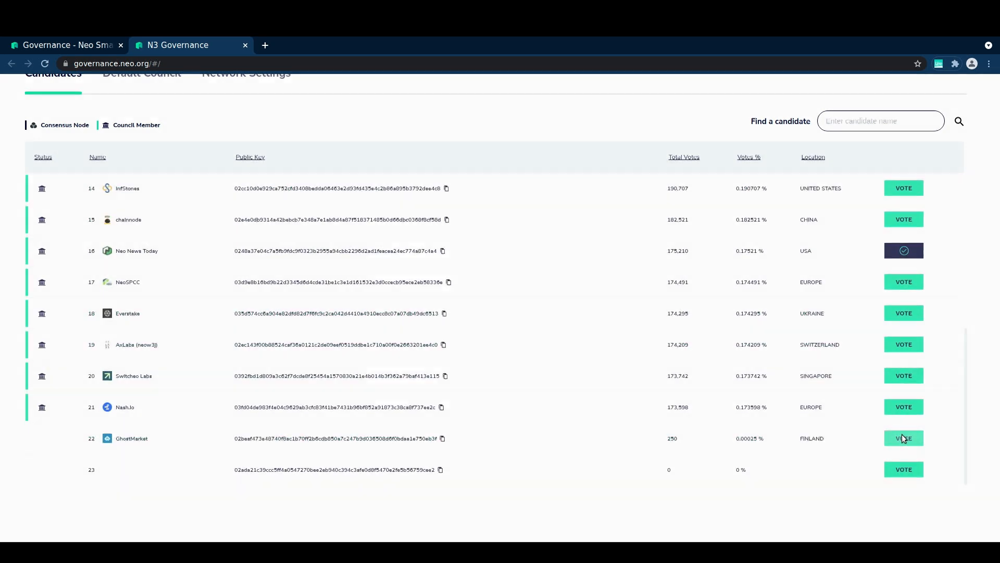
{"action": "left_click", "coordinate": [904, 438]}
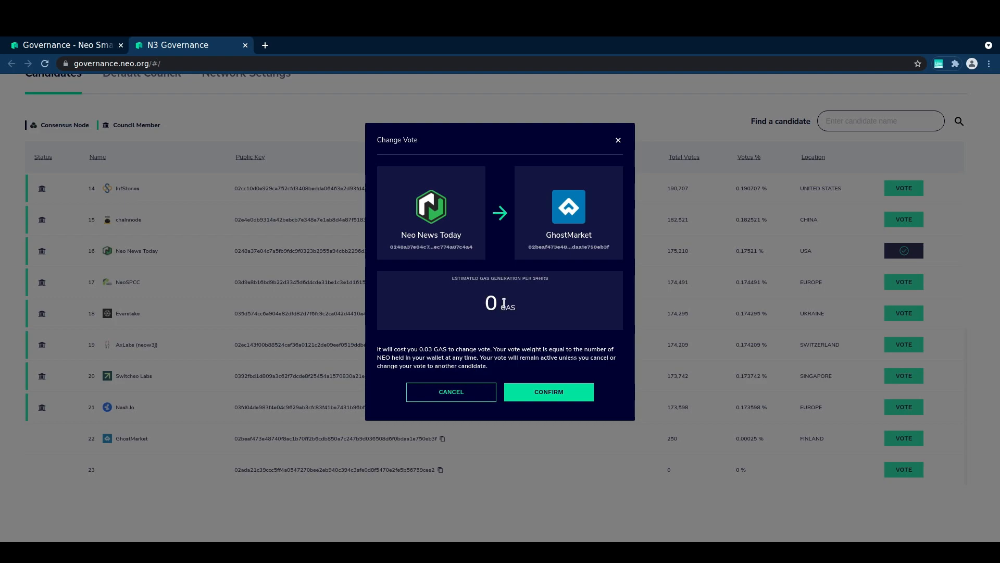
{"action": "left_click", "coordinate": [450, 391]}
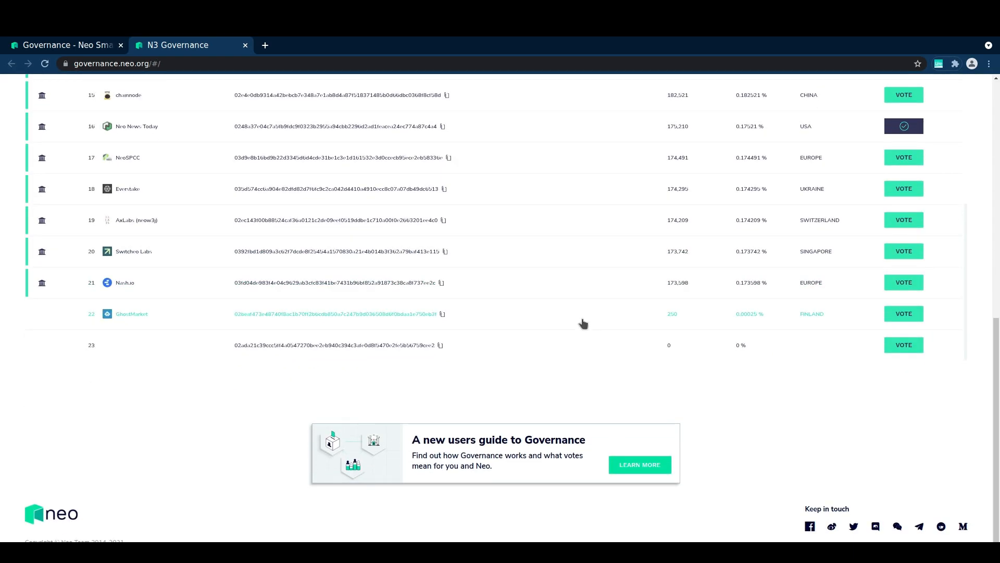
{"action": "scroll", "scroll_direction": "up", "scroll_amount": 3}
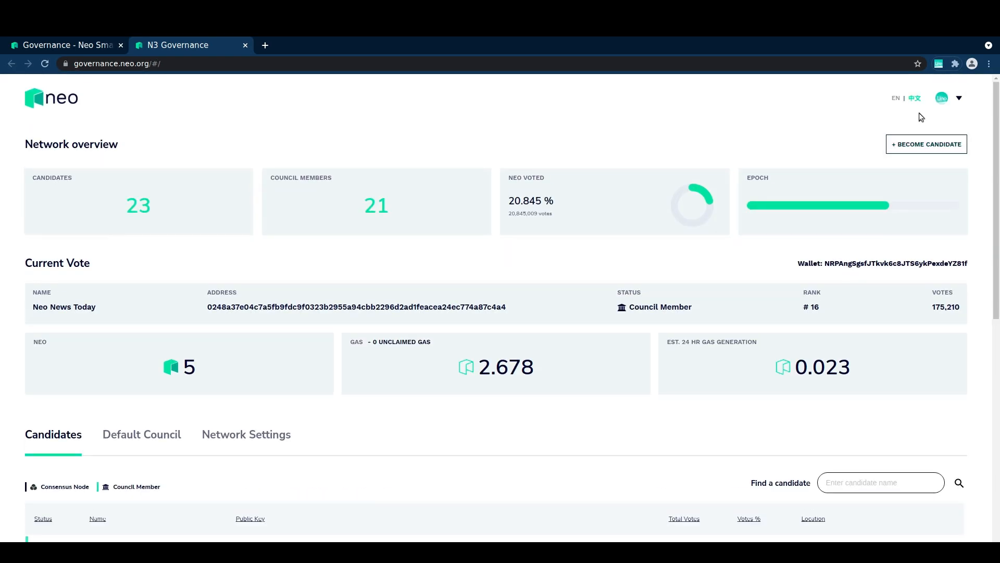
{"action": "mouse_move", "coordinate": [555, 160]}
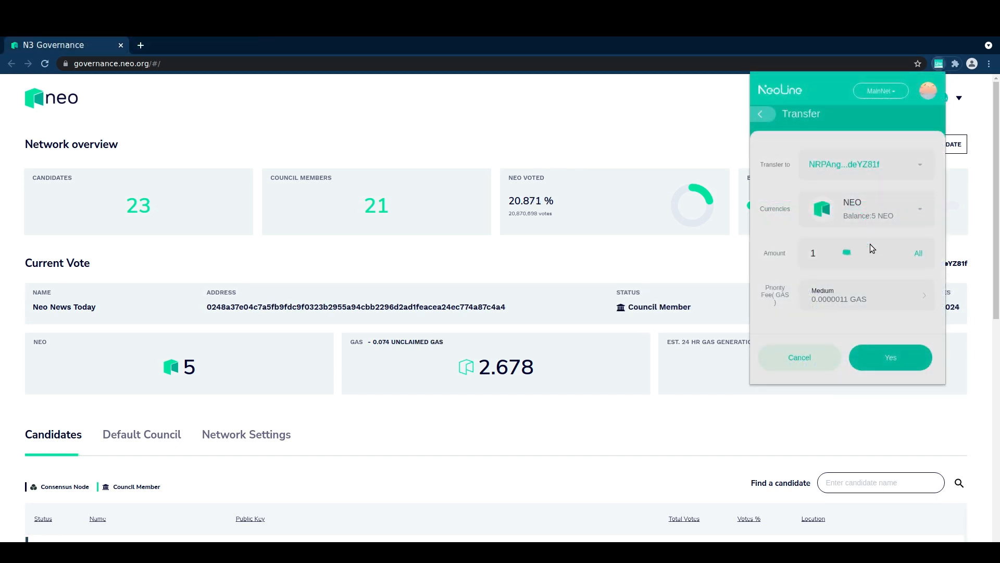
- Approve the 1 NEO self-transfer and view the transaction history with the GAS claim confirmed
{"action": "left_click", "coordinate": [889, 356]}
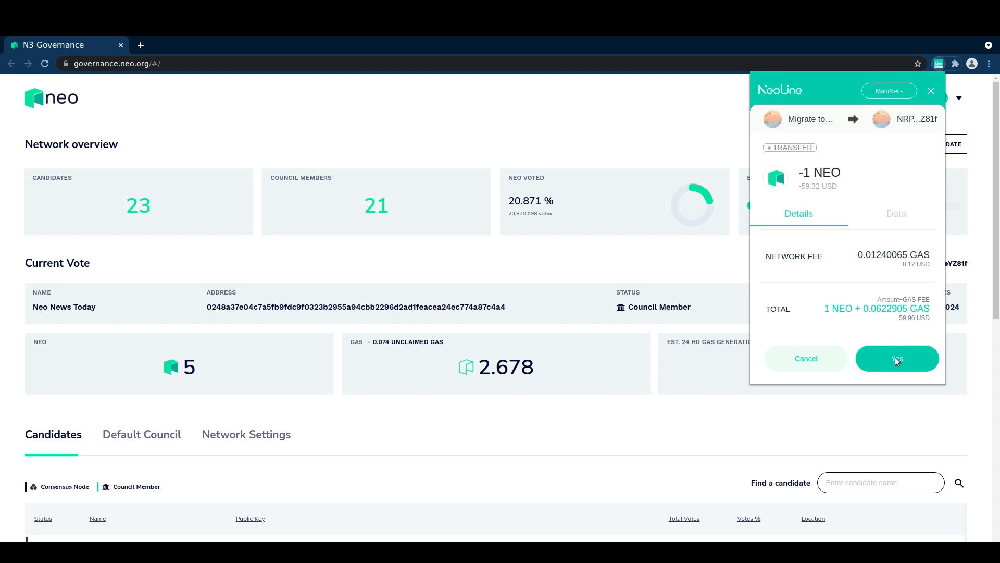
{"action": "left_click", "coordinate": [761, 113]}
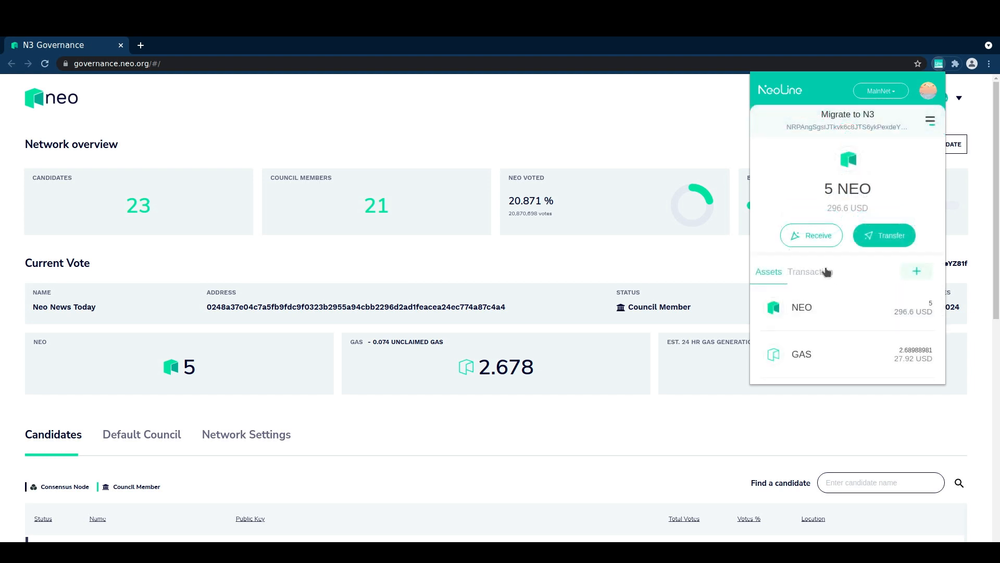
{"action": "left_click", "coordinate": [811, 271]}
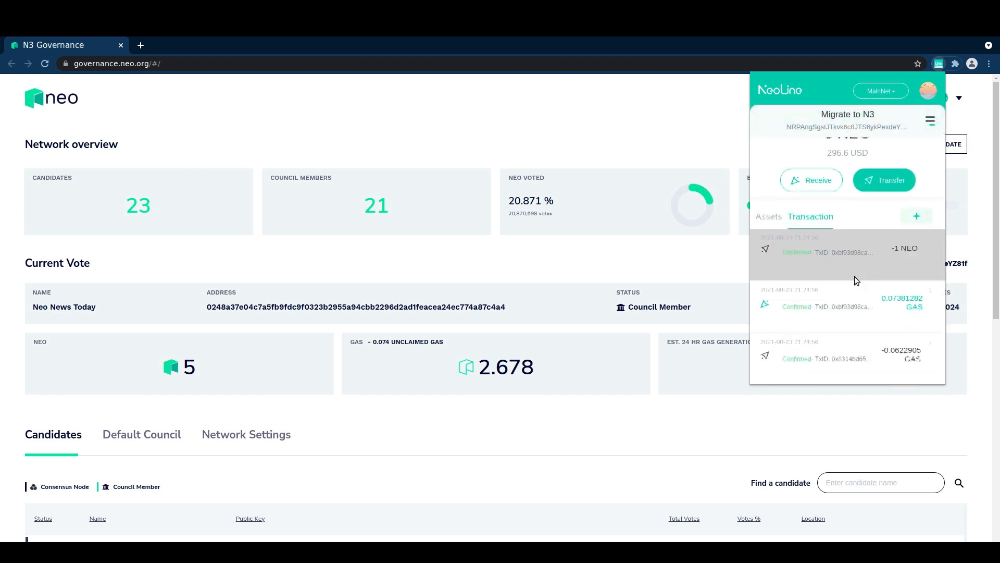
{"action": "scroll", "scroll_direction": "down", "scroll_amount": 3}
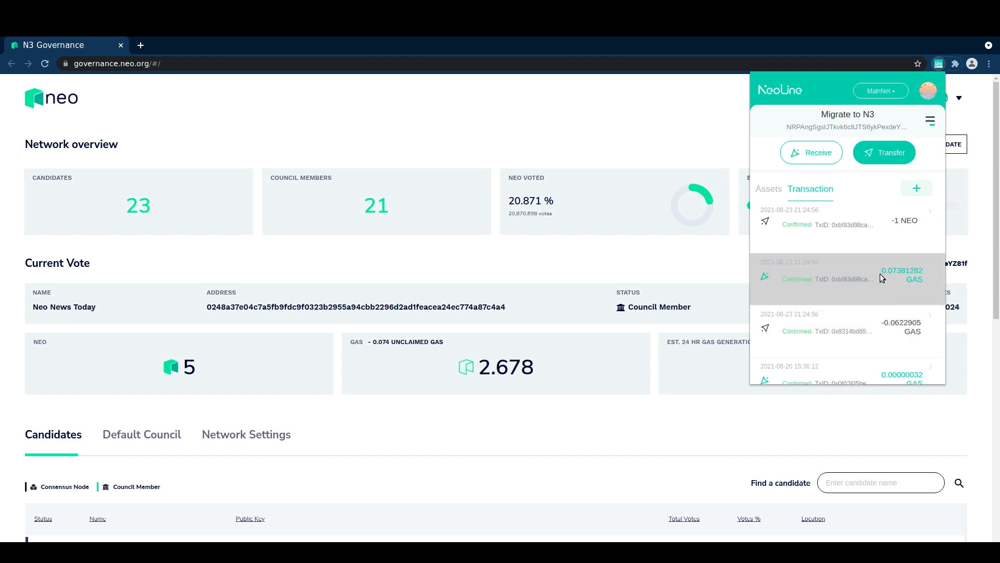